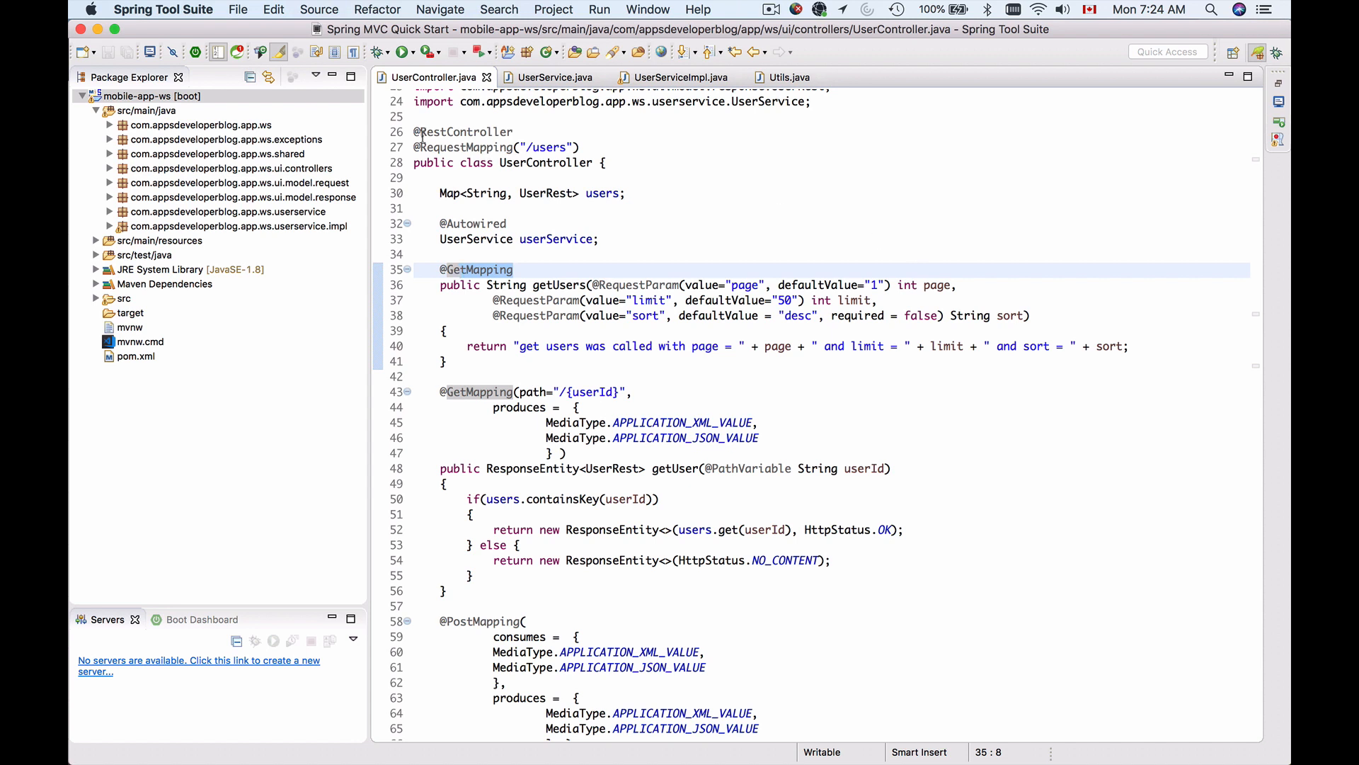
- Show the Properties of the mobile-app-ws project to read its Resource location on disk
left_click(139, 96)
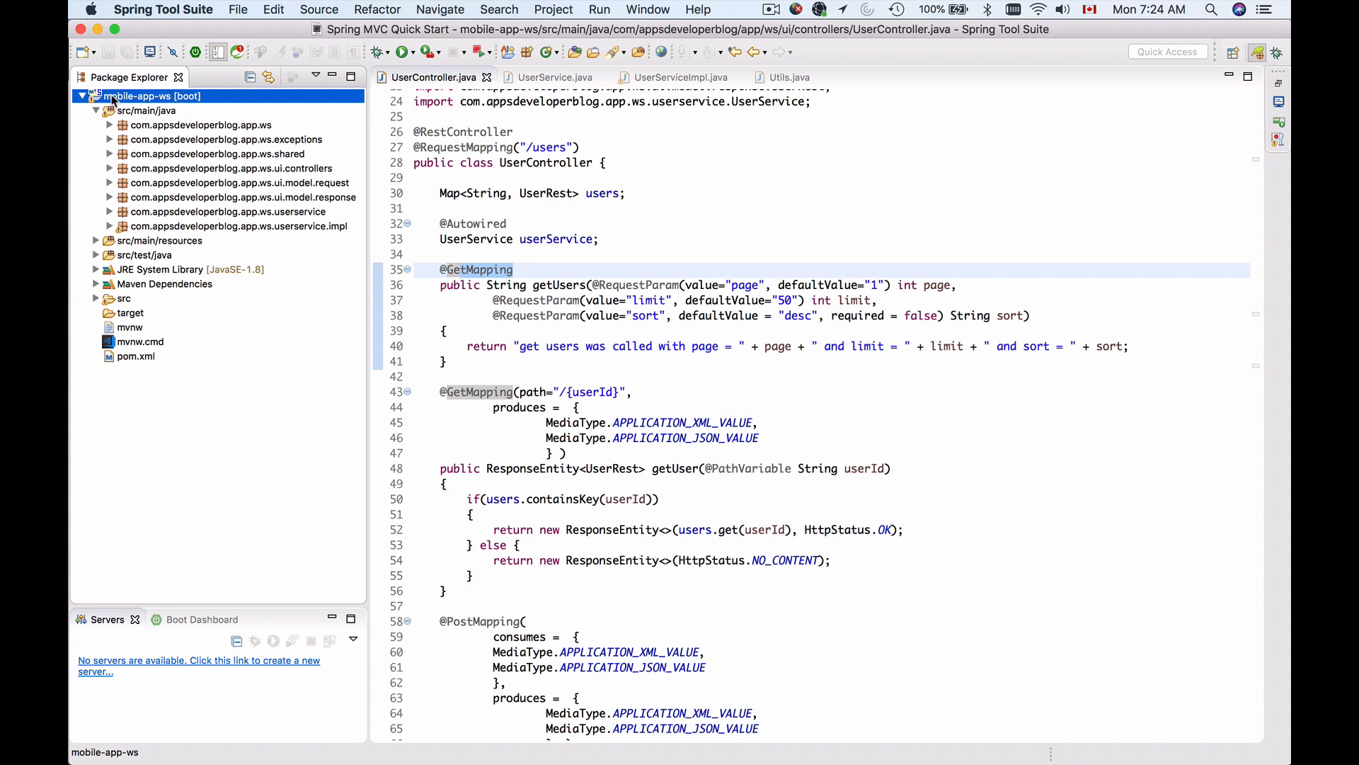
right_click(121, 96)
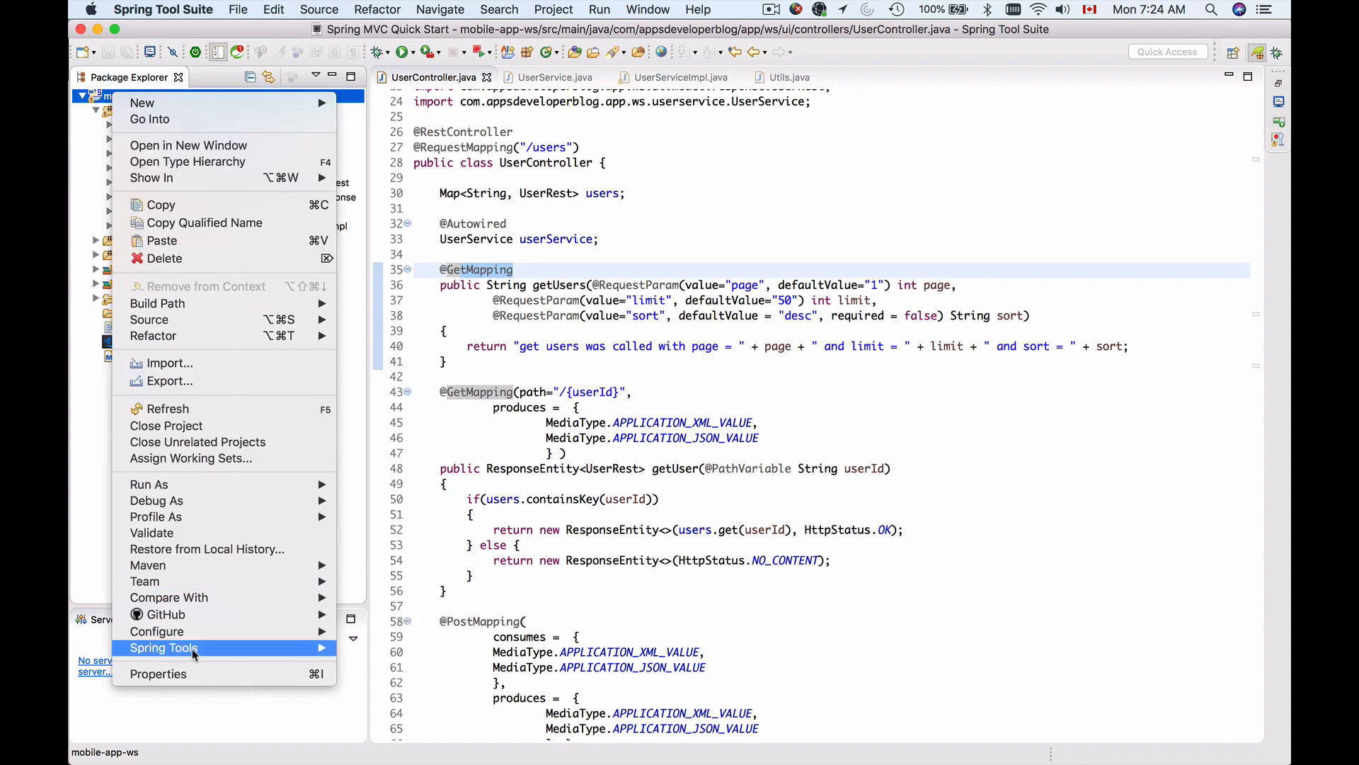
left_click(159, 674)
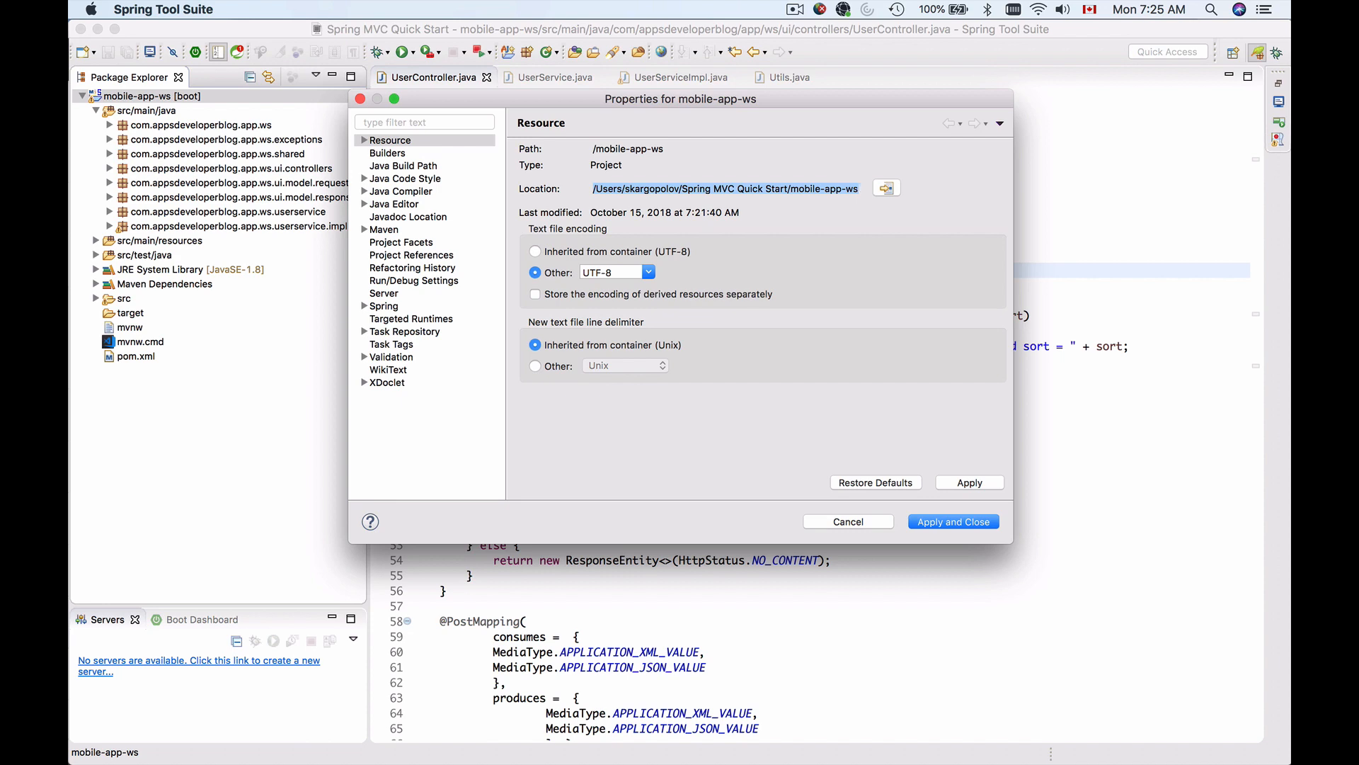
- Launch Terminal from Spotlight
type("terminal")
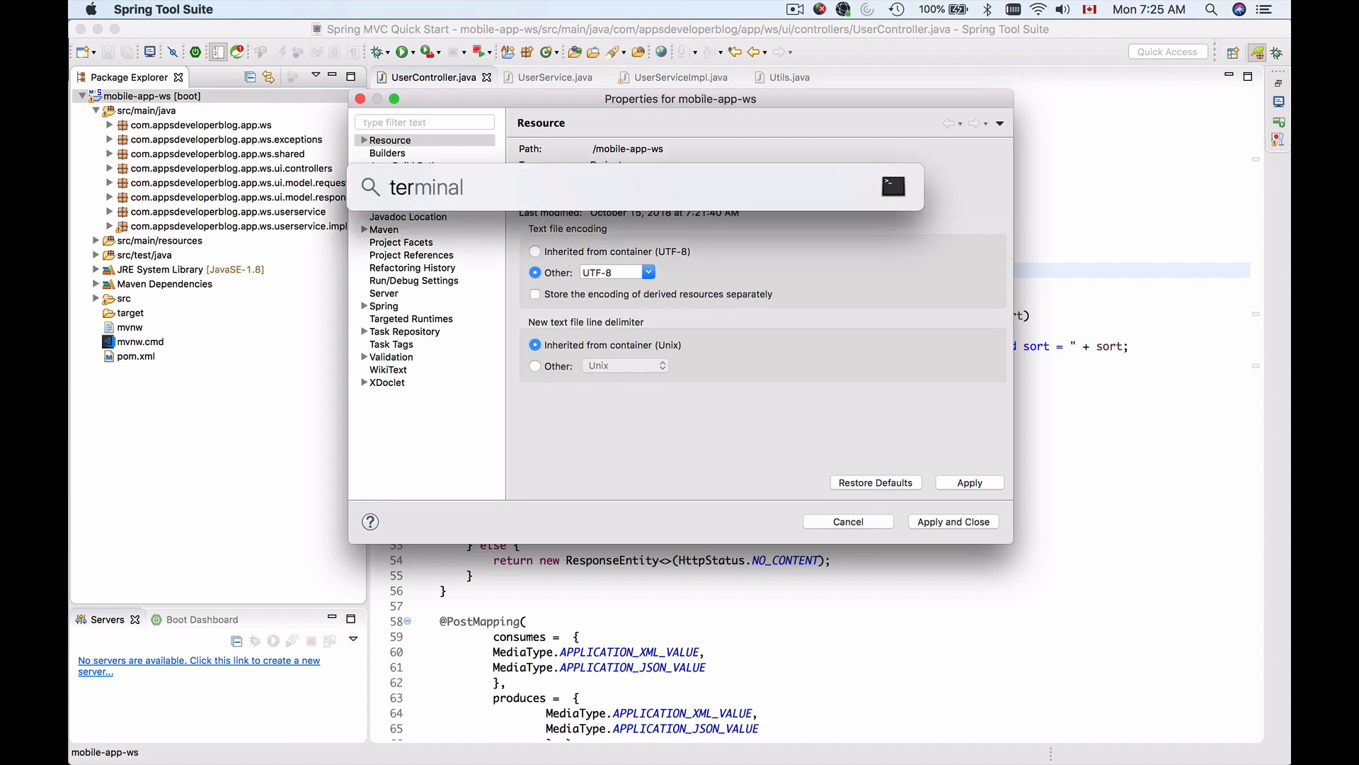
left_click(892, 186)
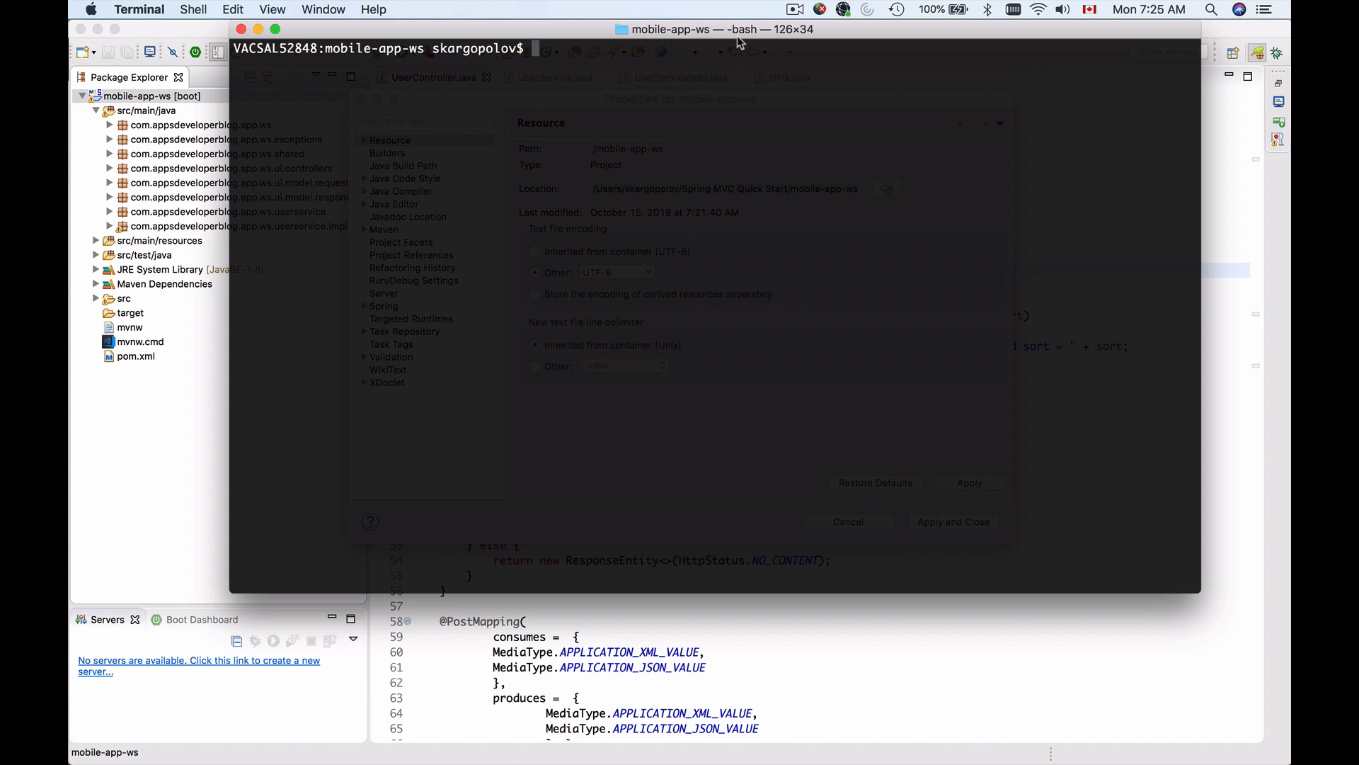
- Change into /Users/skargopolov/Spring MVC Quick Start/mobile-app-ws and run mvn install
type("cd")
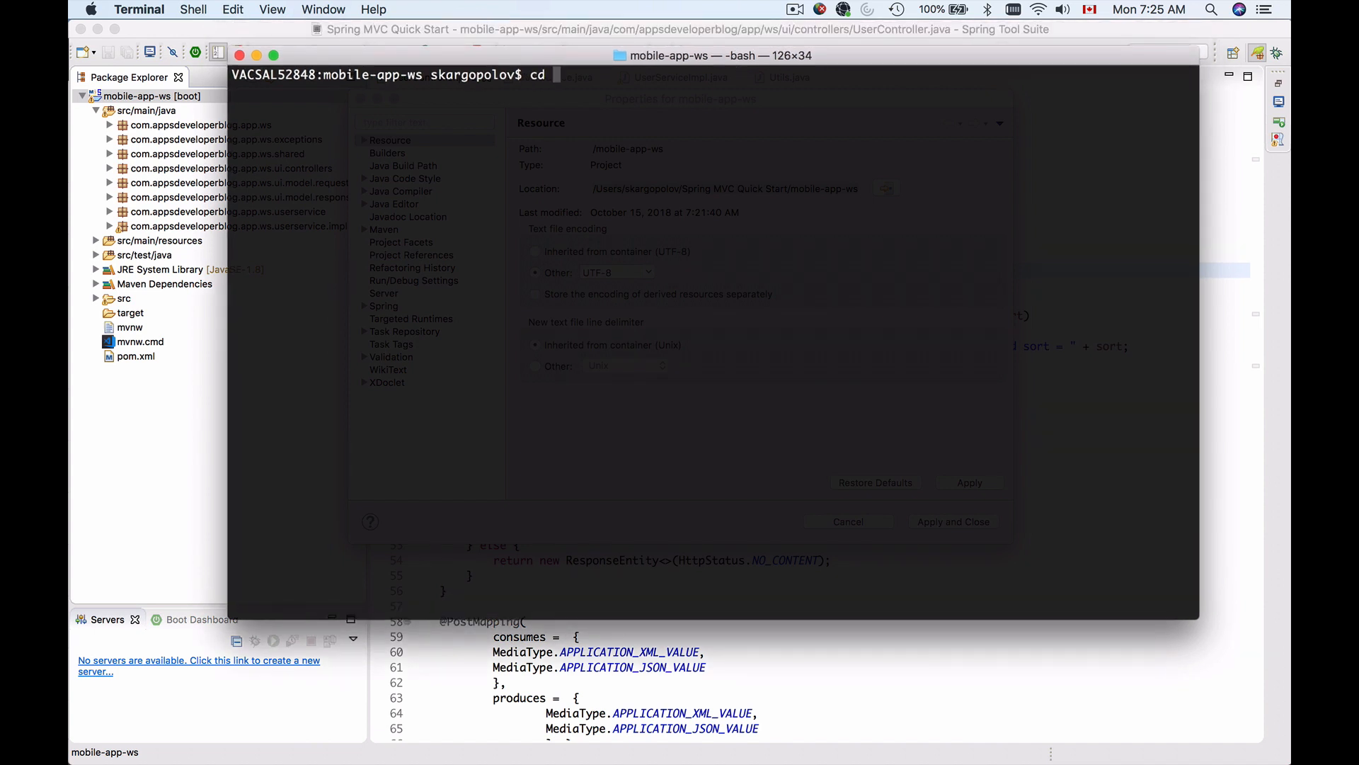
type("\"\"")
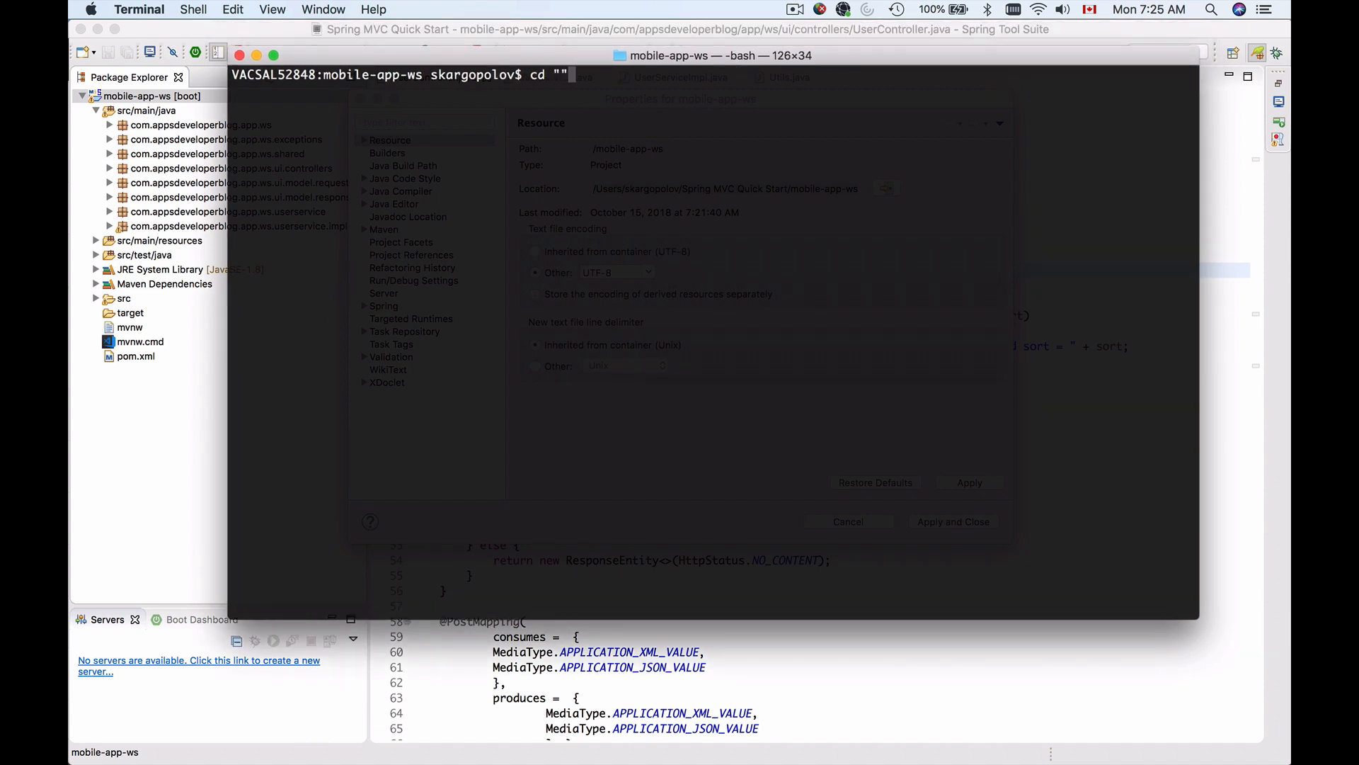
type("/Users/skargopolov/Spring MVC Quick Start/mobile-app-ws")
type("ls")
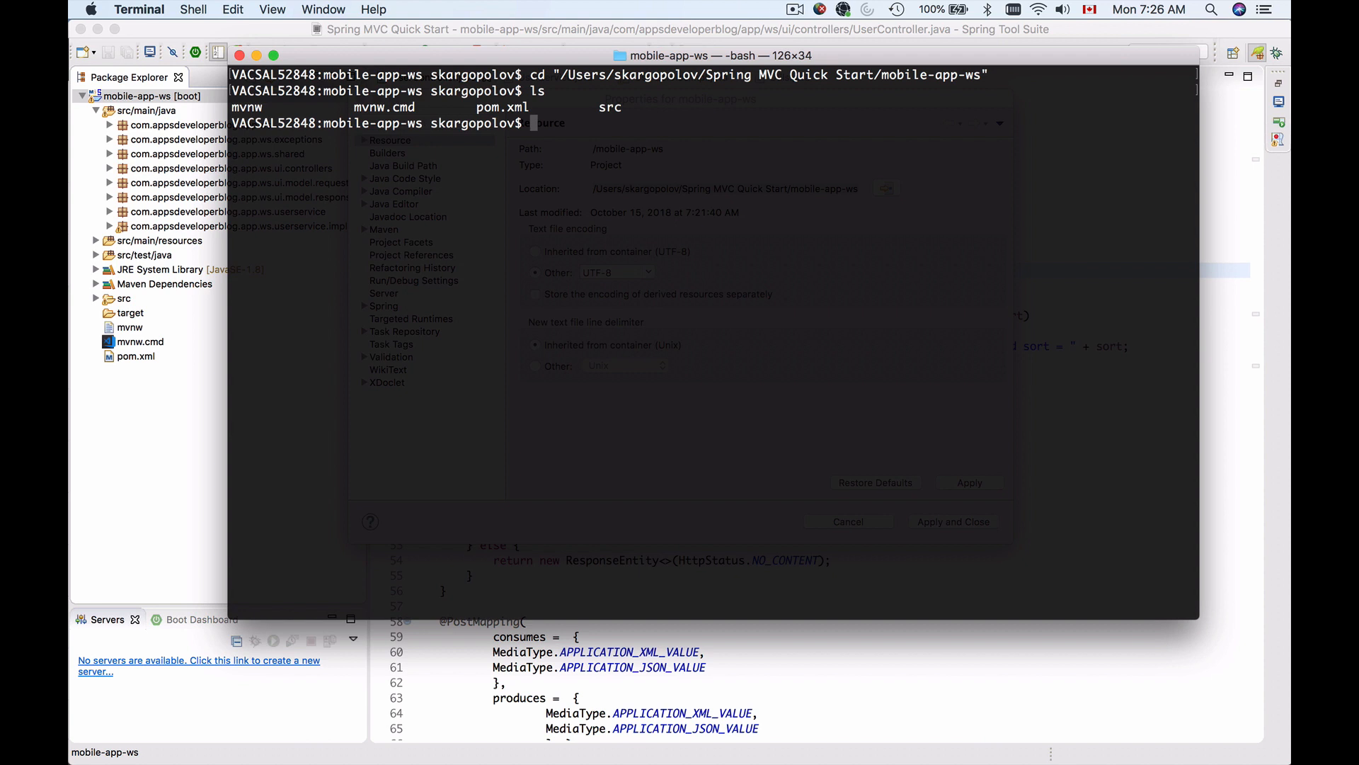
type("mvn in")
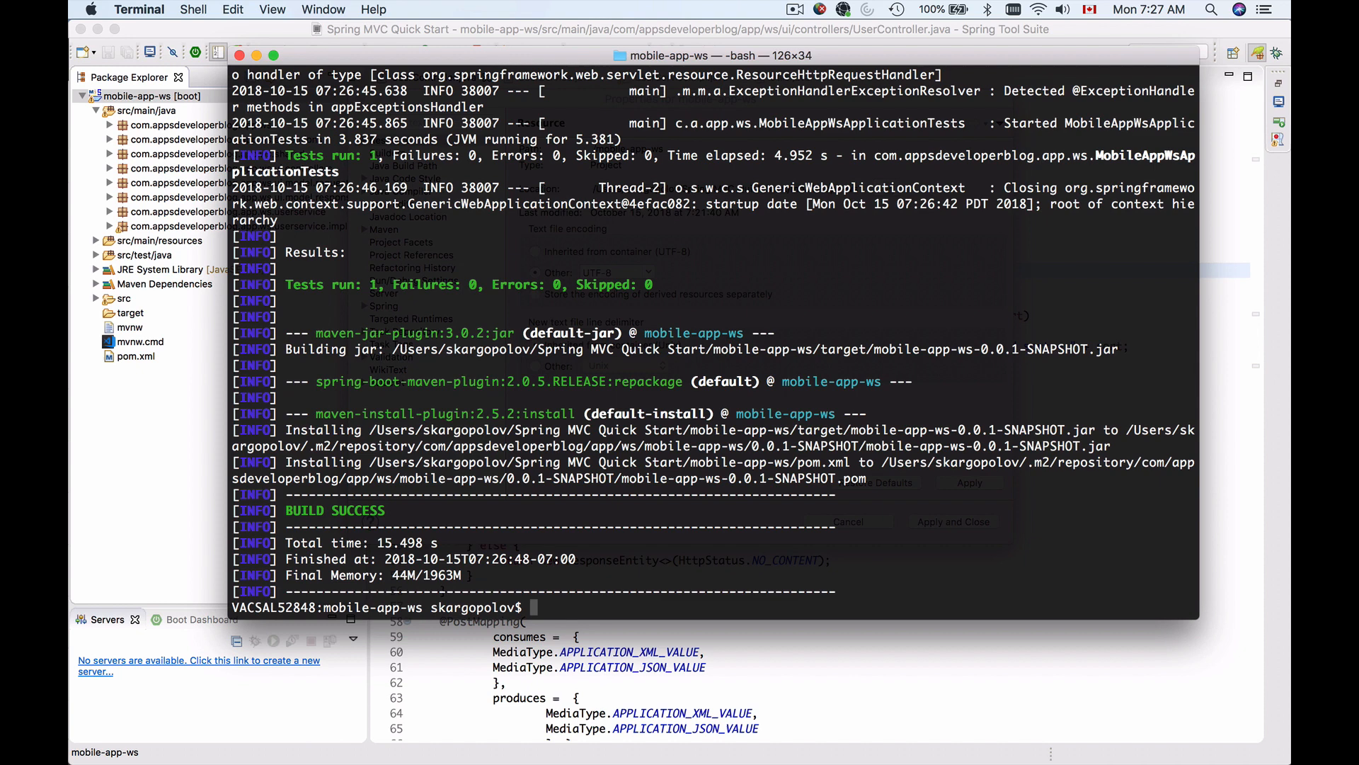
- List the project folder and target/*.* to find mobile-app-ws-0.0.1-SNAPSHOT.jar
type("l")
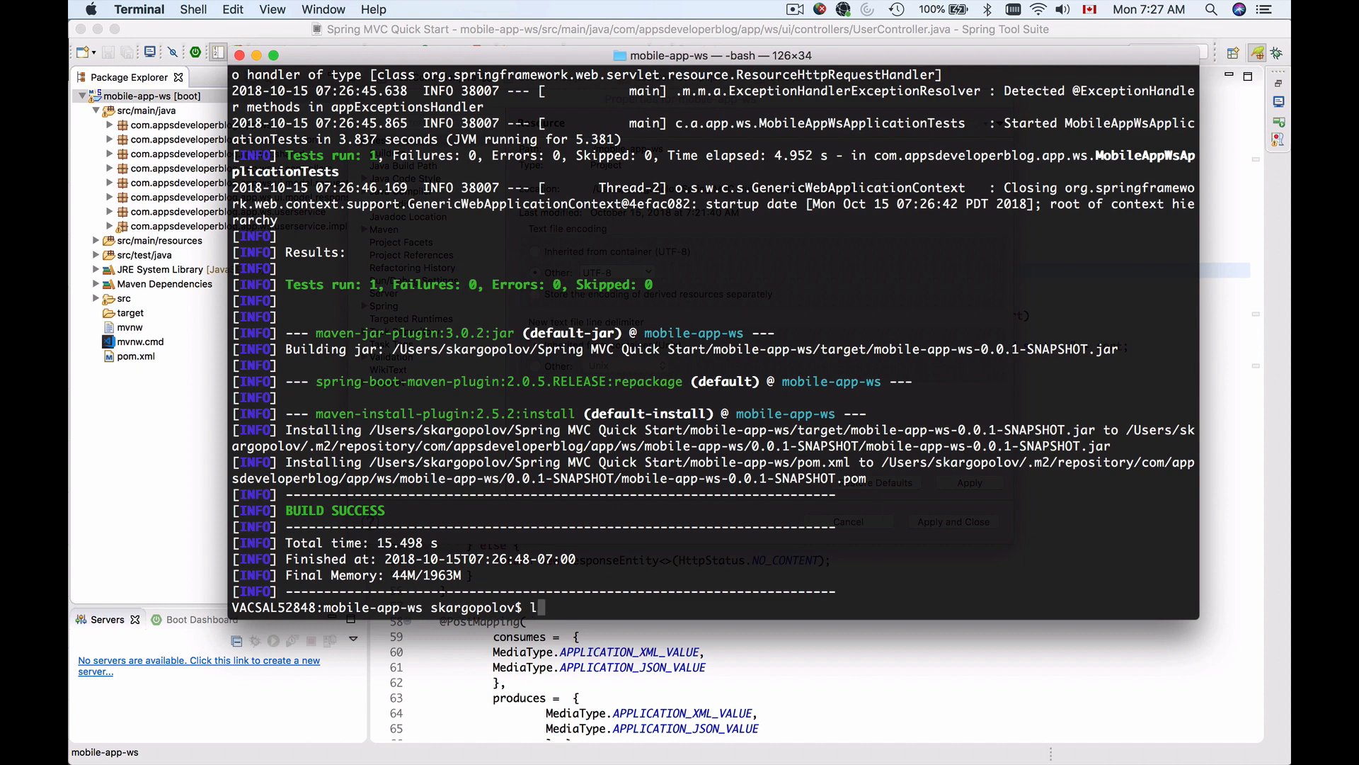
type("s")
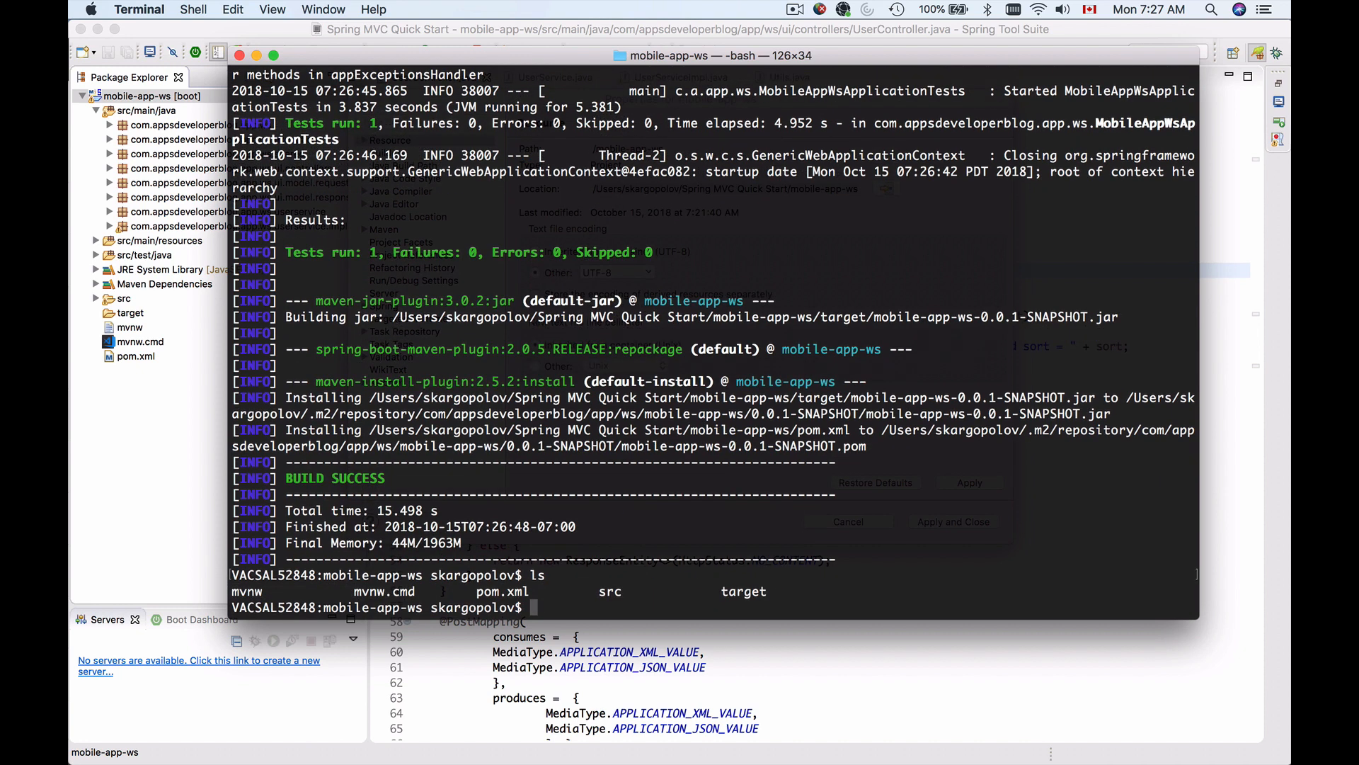
mouse_move(743, 592)
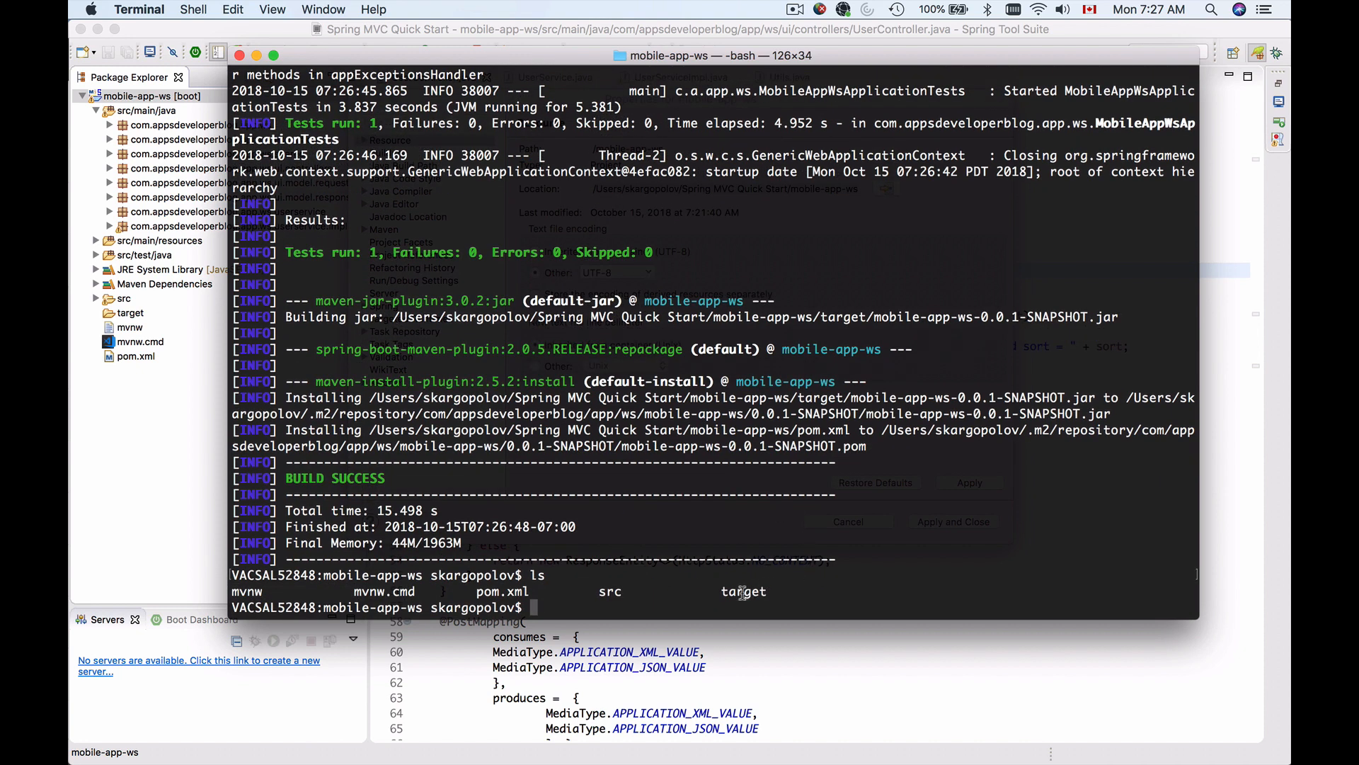
double_click(744, 591)
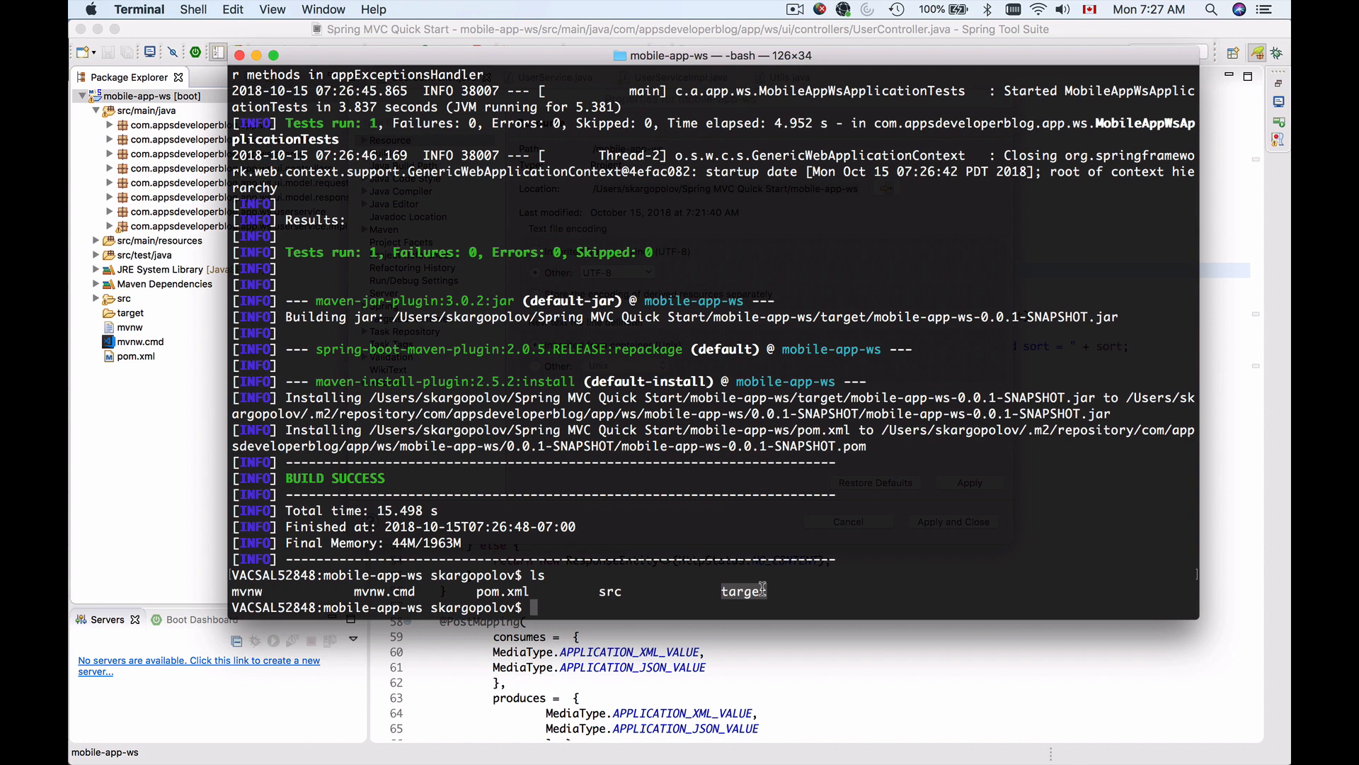
type("ls")
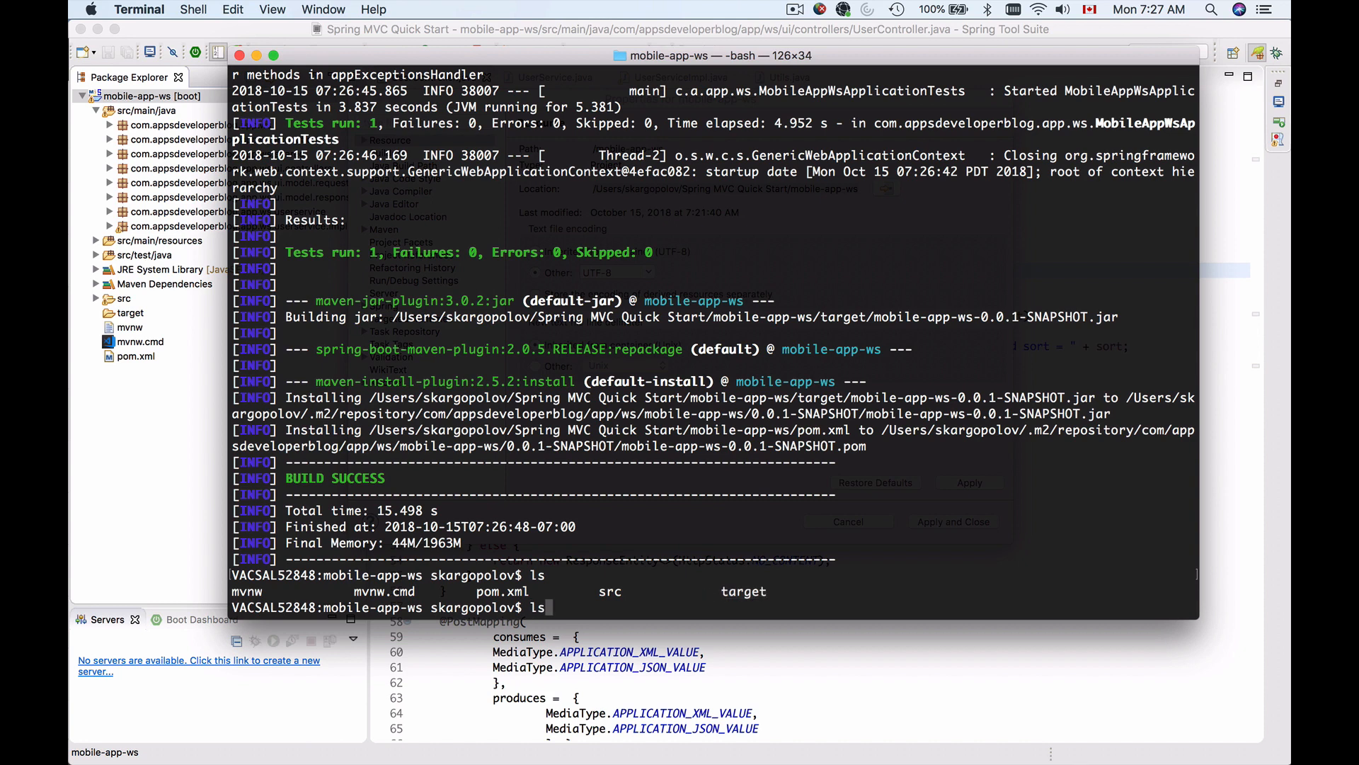
type("target")
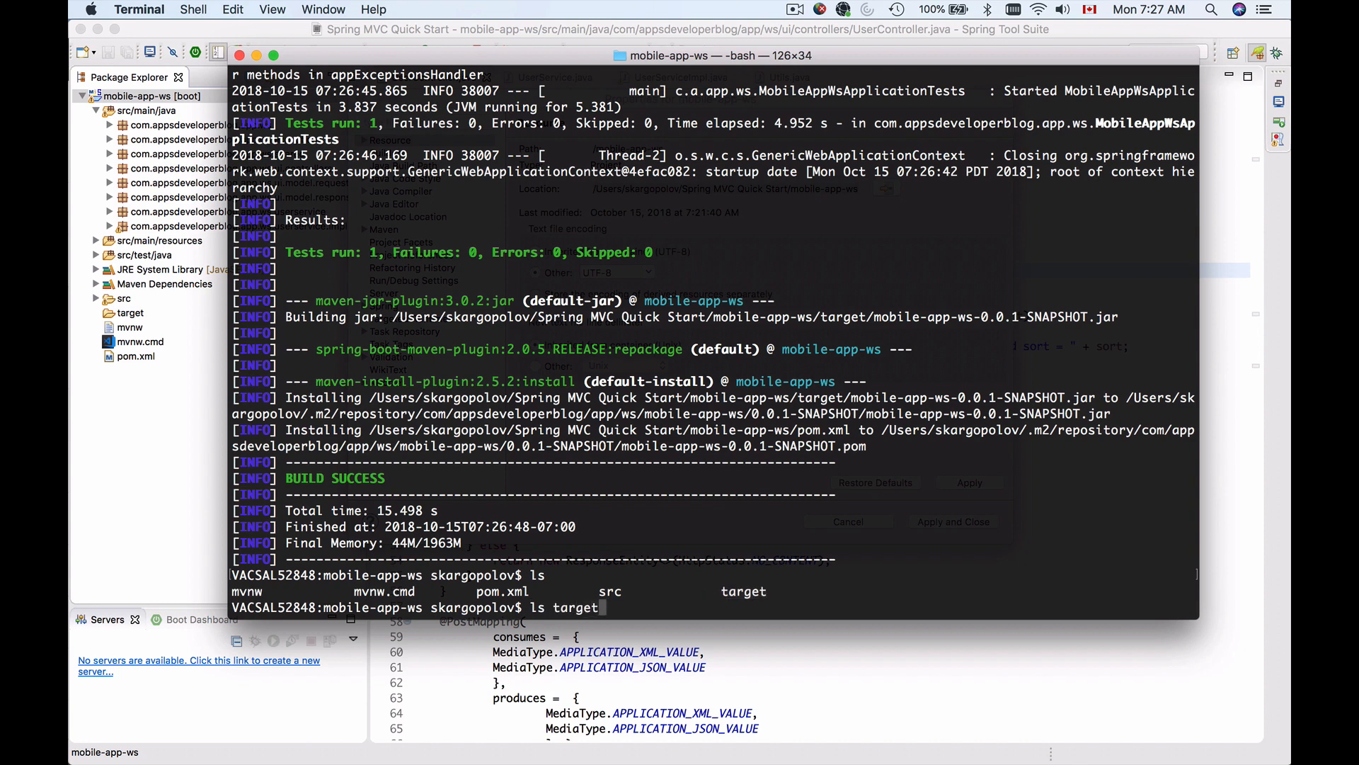
type("/*.*")
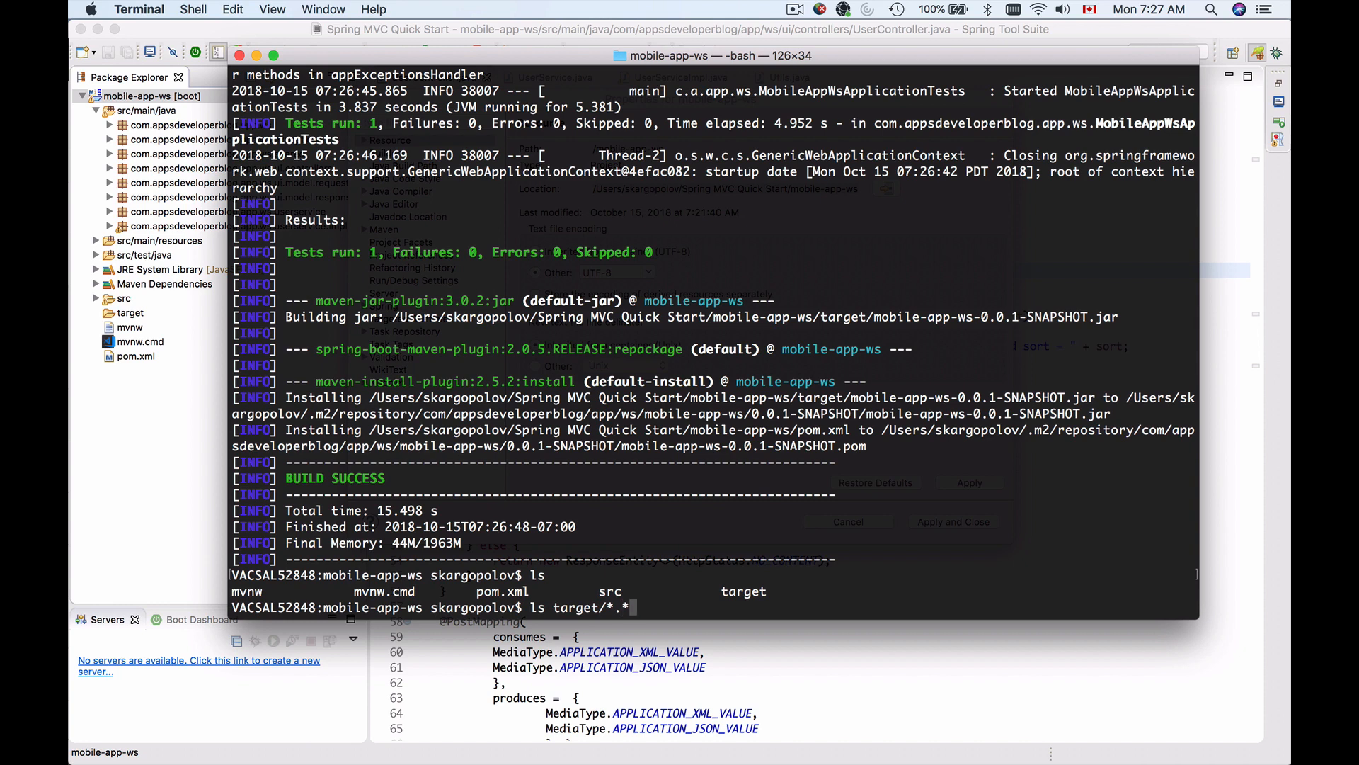
key("Return")
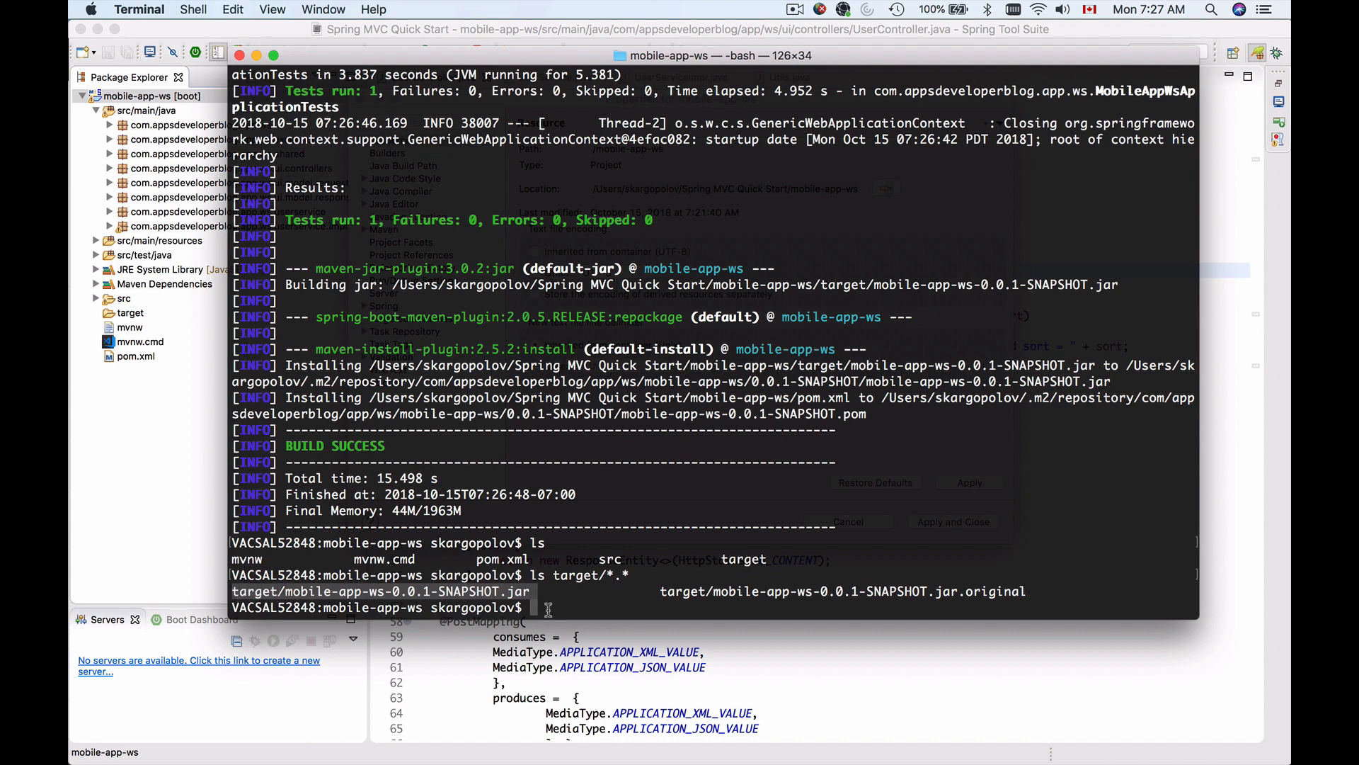
- Start the application with java -jar target/mobile-app-ws-0.0.1-SNAPSHOT.jar
type("java")
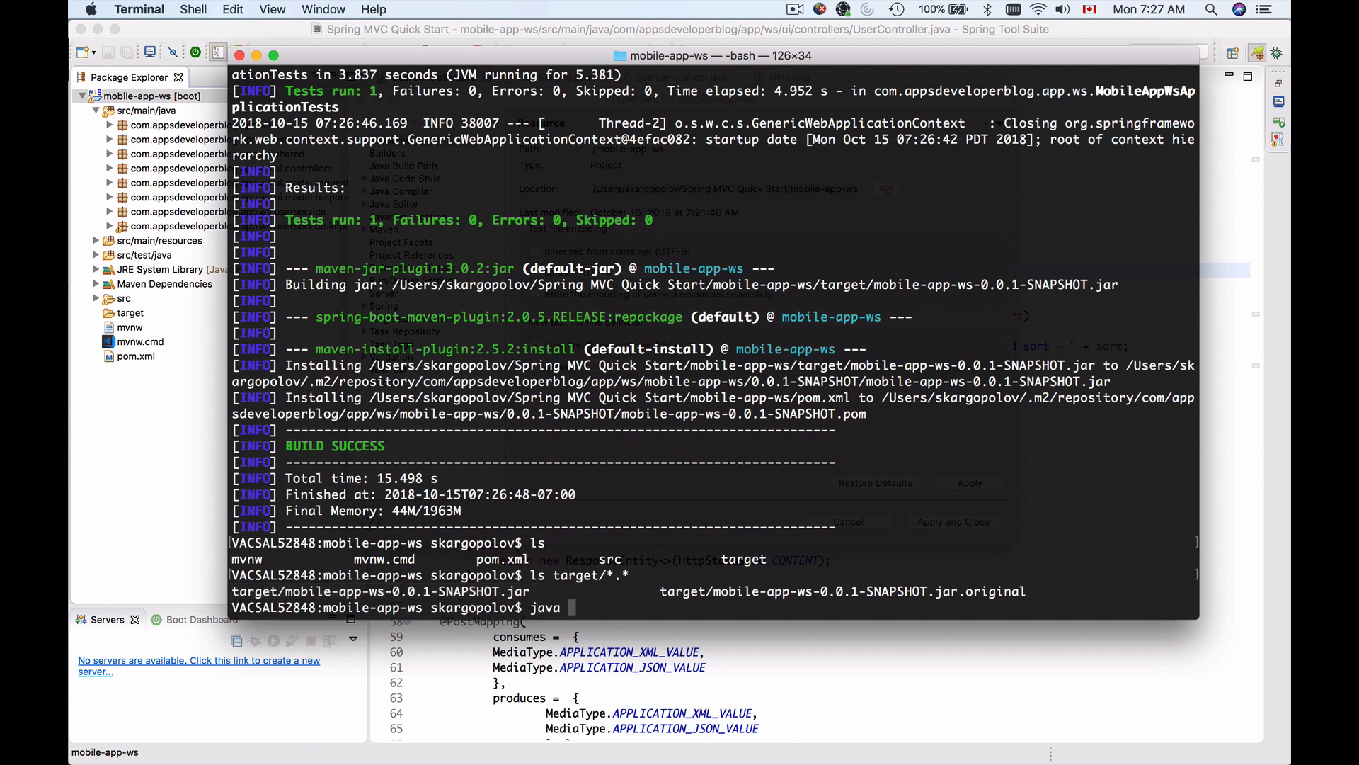
type("-jar")
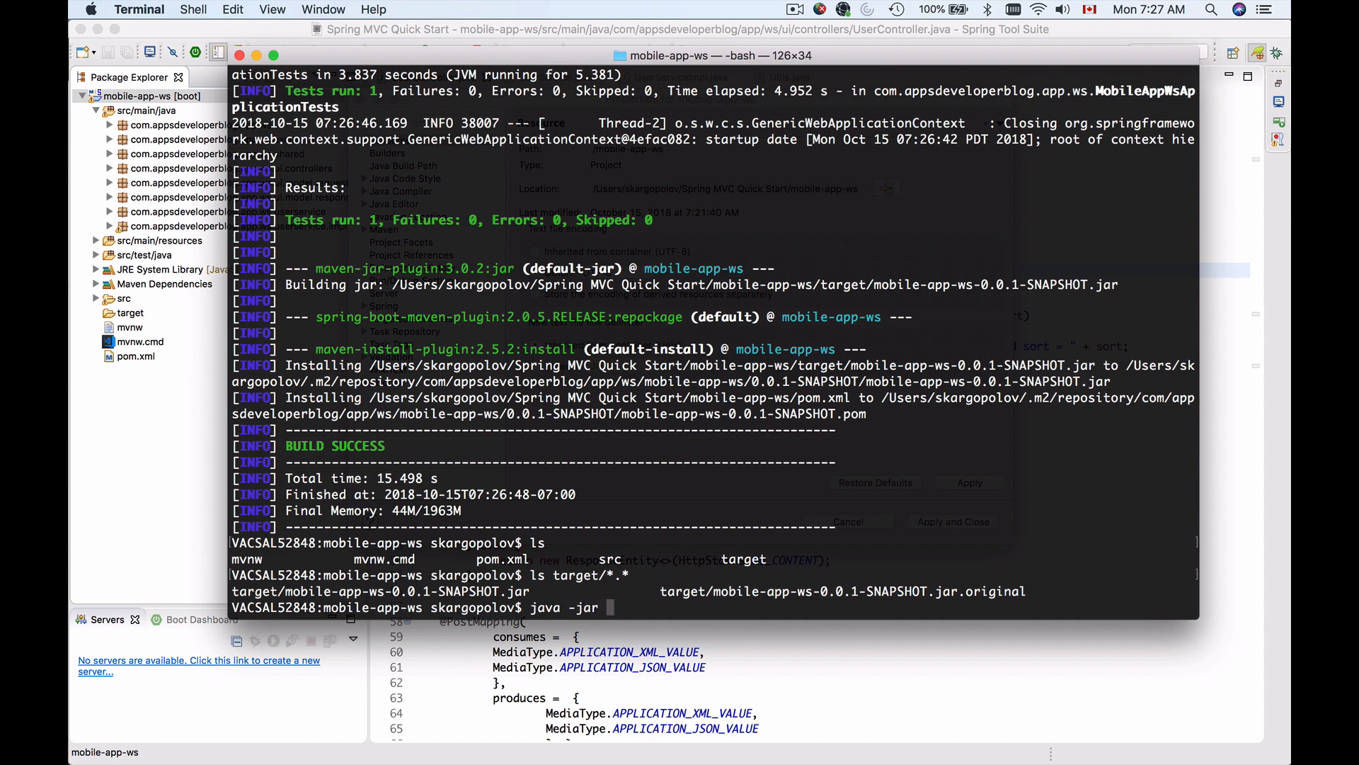
type("target/mobile-app-ws-0.0.1-SNAPSHOT.jar")
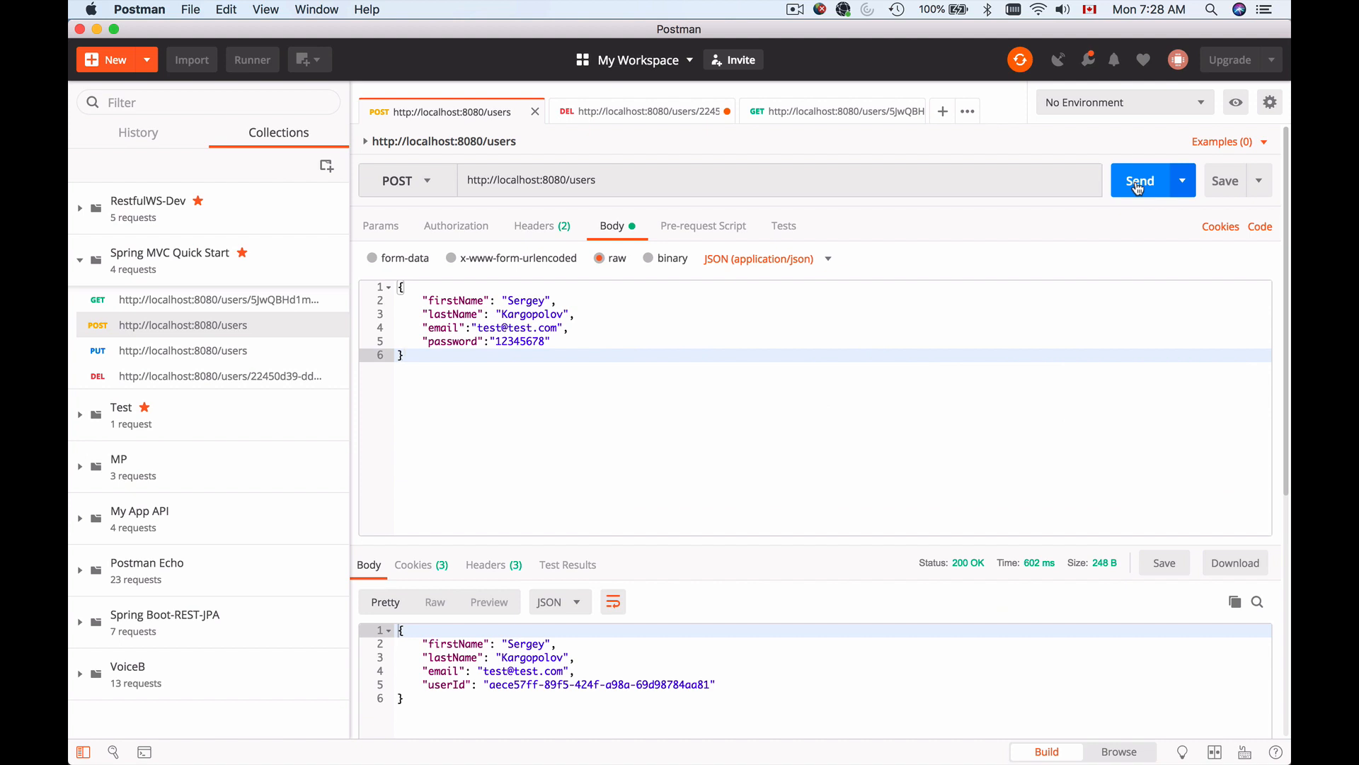
- Send the POST /users request in Postman, then switch back to stop the running app
left_click(1140, 181)
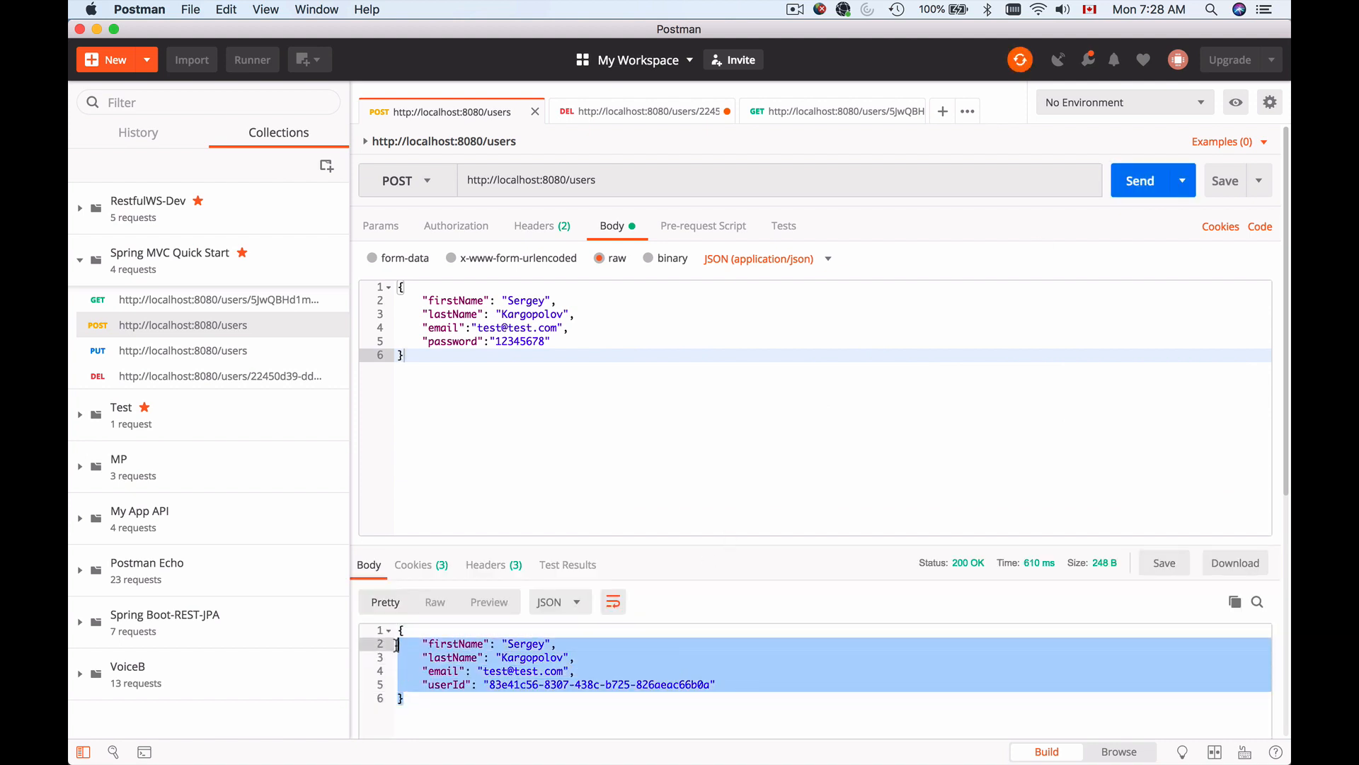
key("Cmd+Tab")
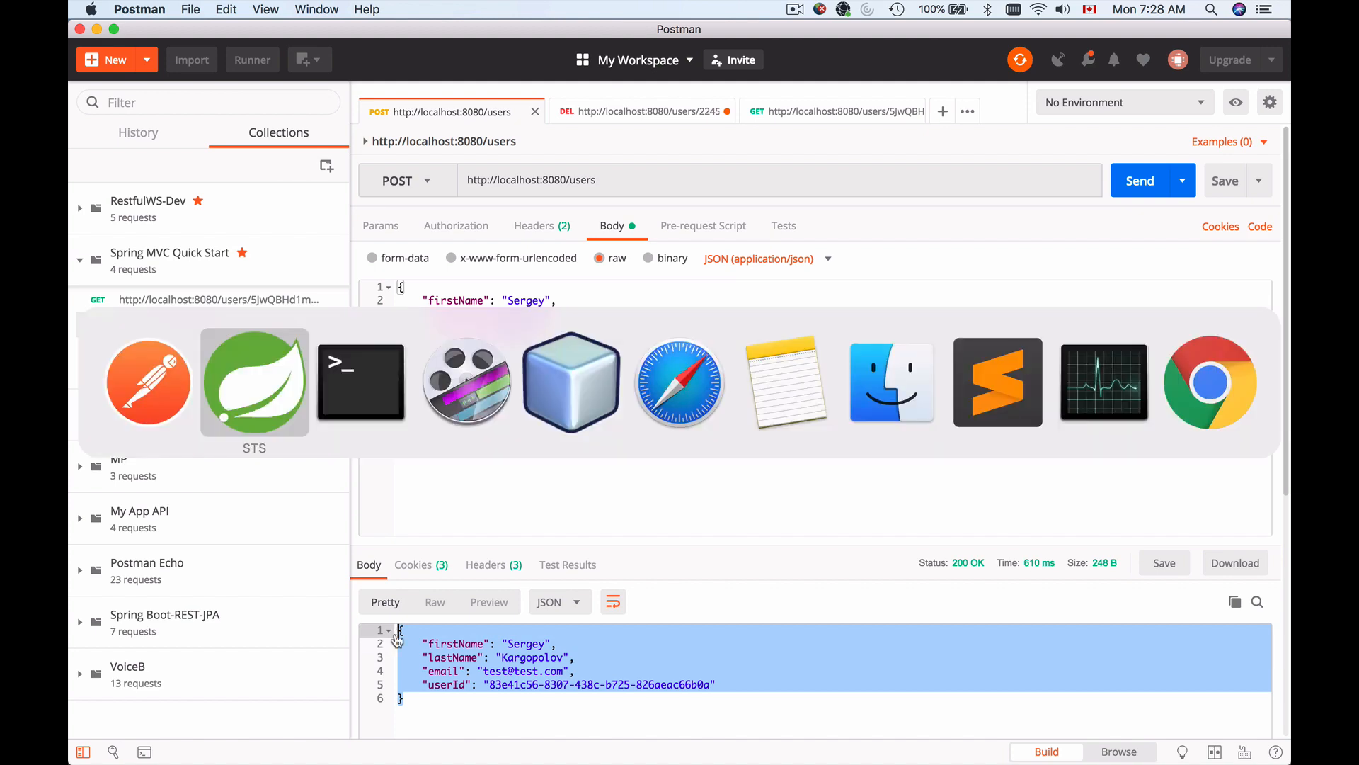
left_click(361, 382)
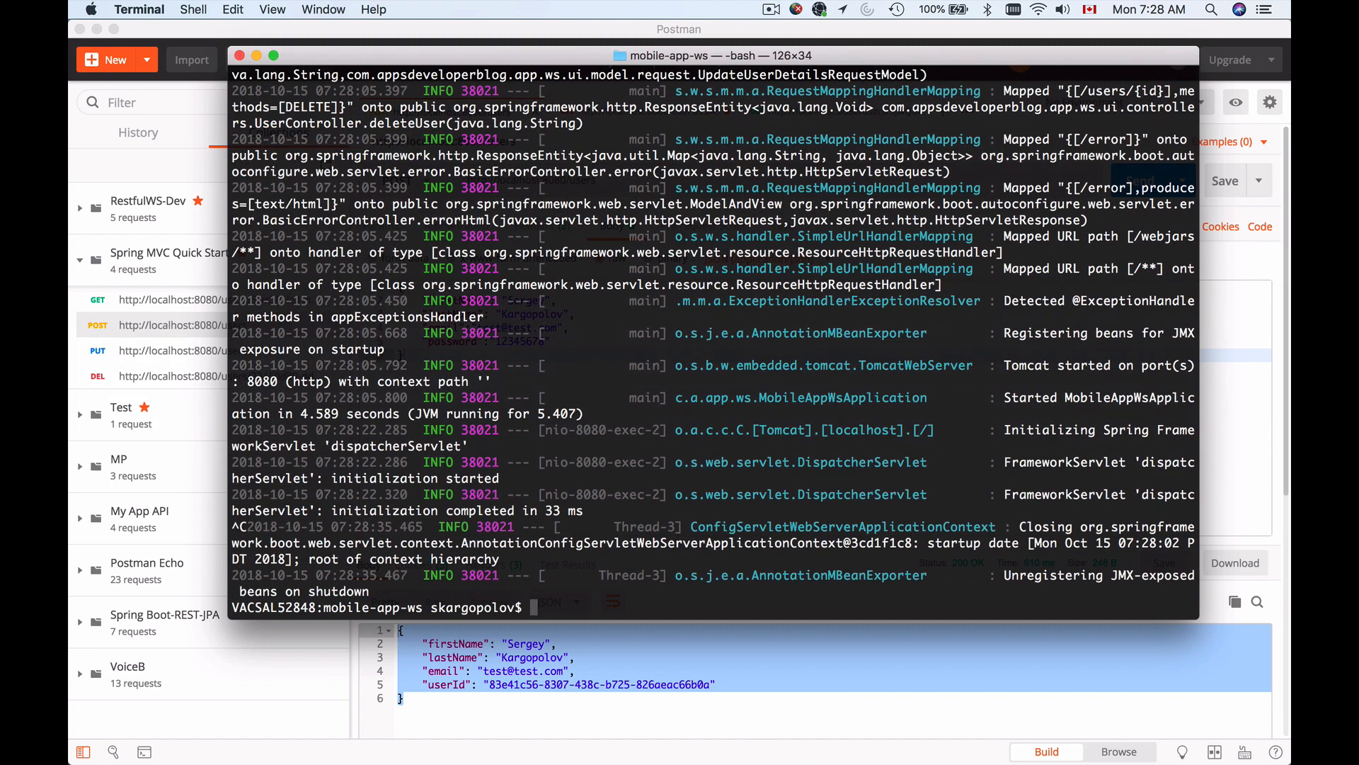
- Resend the POST /users request in Postman against the stopped server to get no response
key("Cmd+Tab")
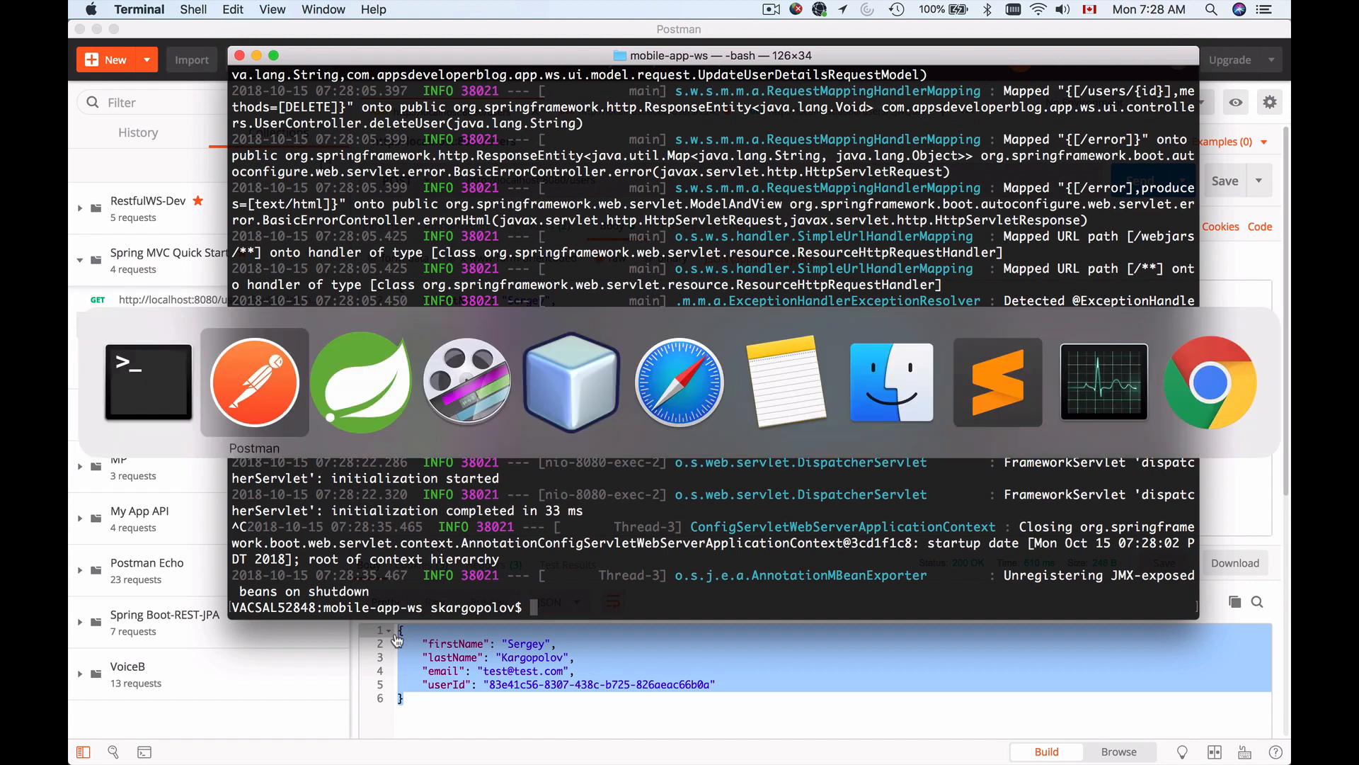
left_click(254, 382)
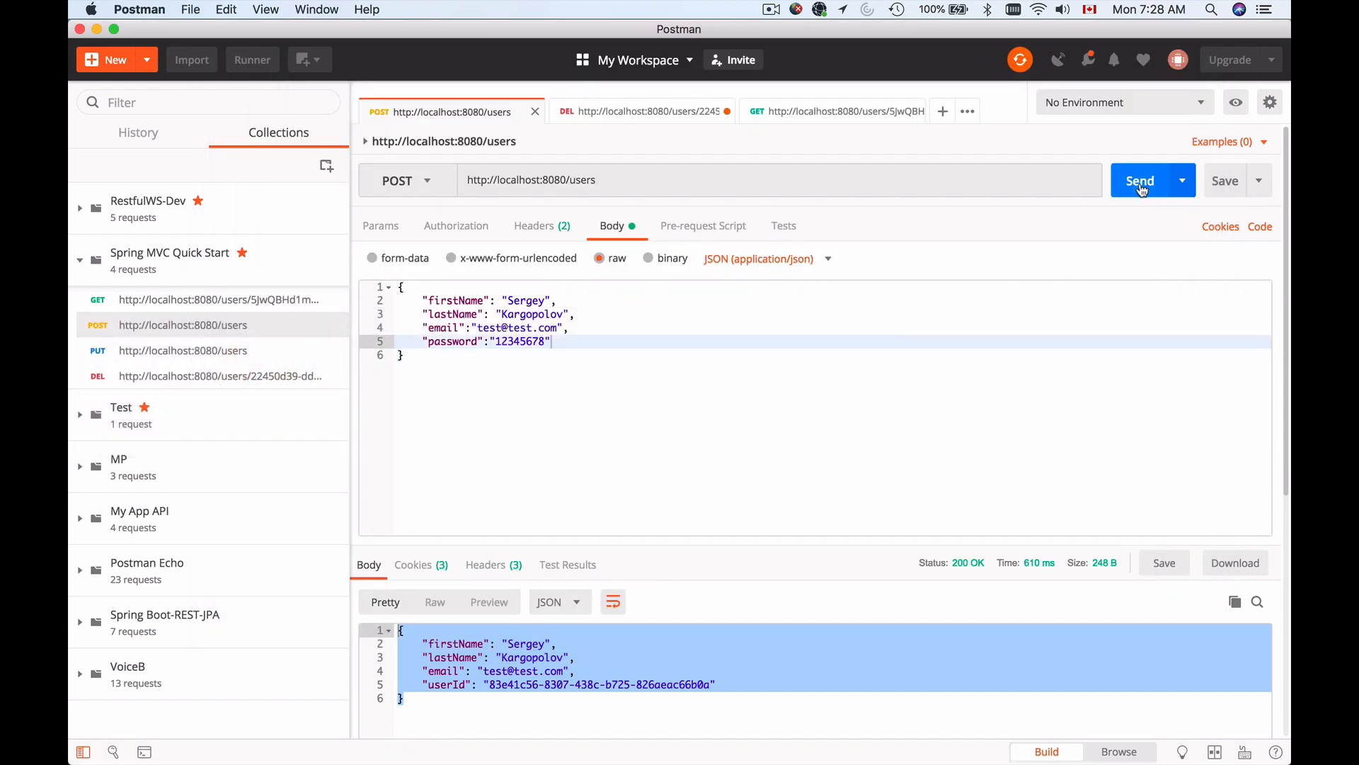
left_click(1140, 181)
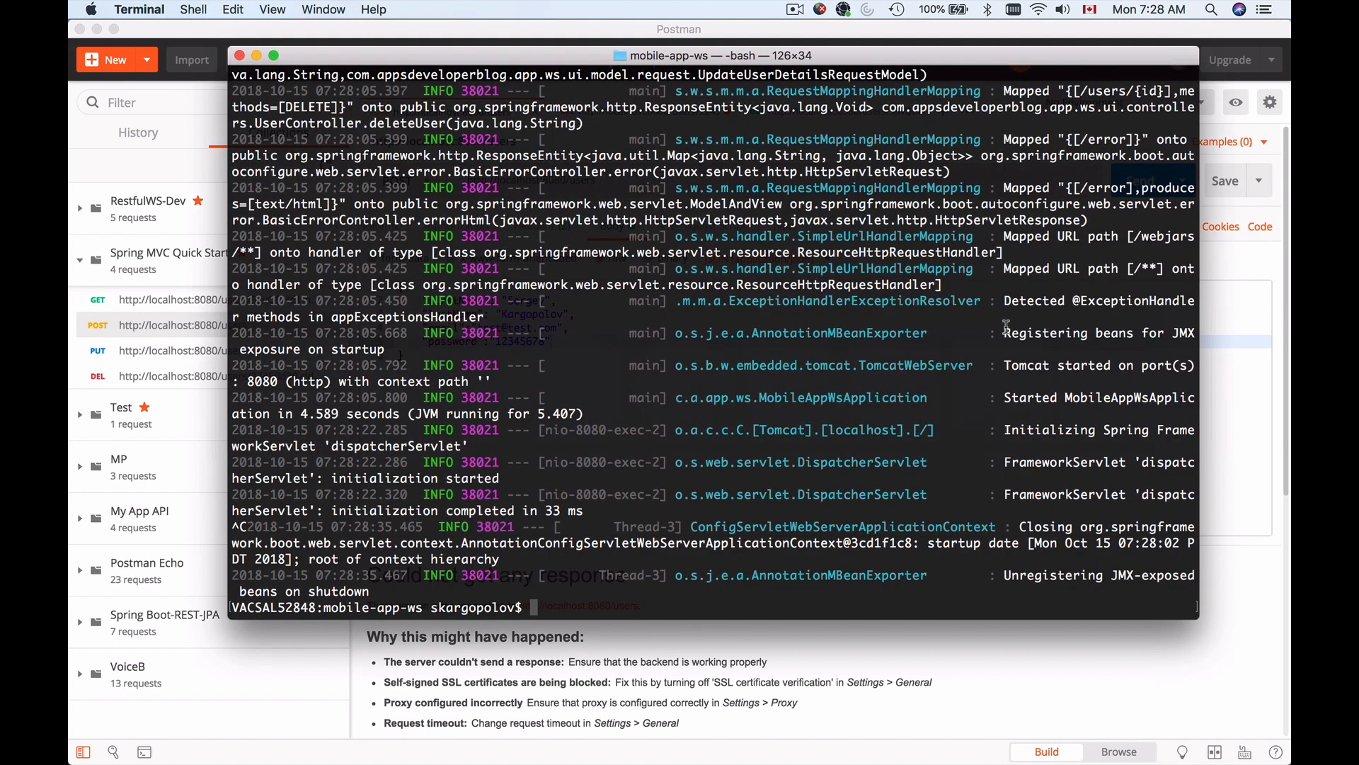
mouse_move(897, 365)
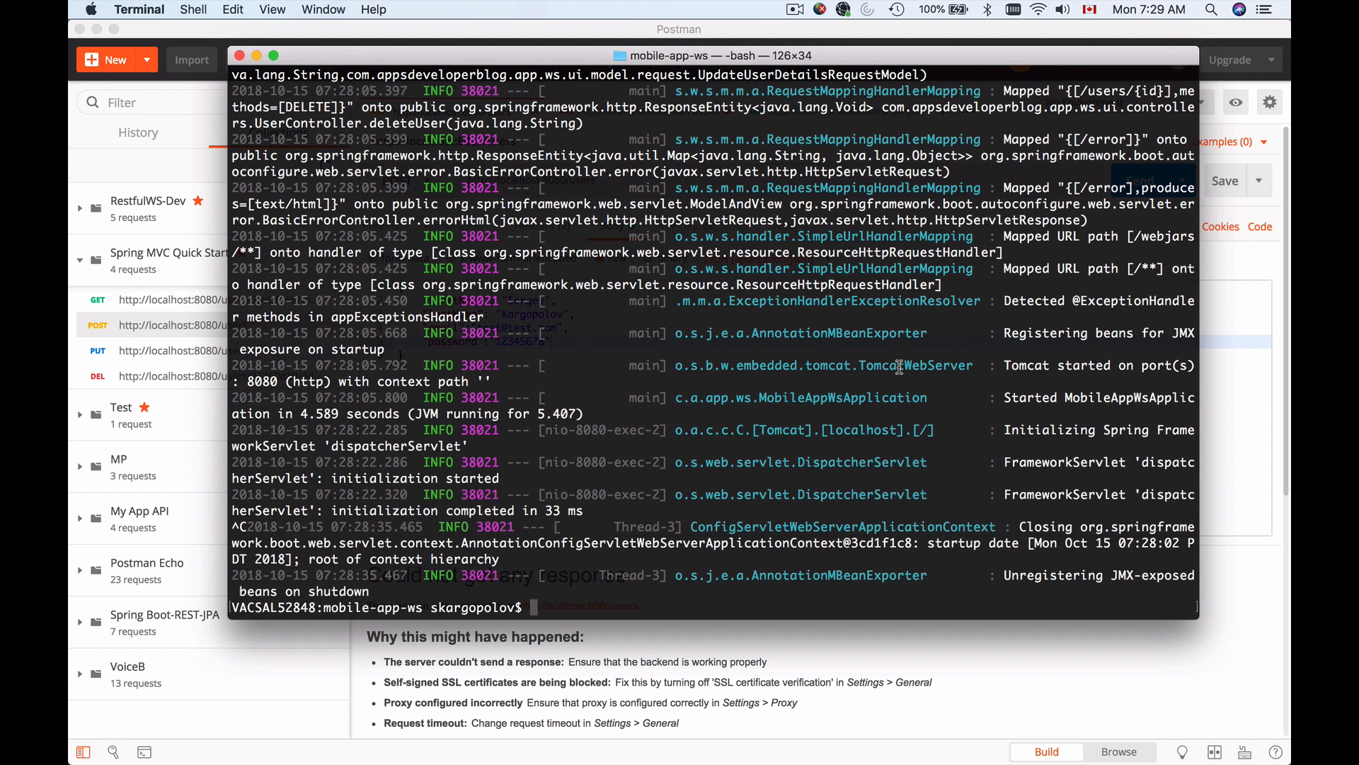
- Restart the application with java -jar target/mobile-app-ws-0.0.1-SNAPSHOT.jar
type("java -jar target/mobile-app-ws-0.0.1-SNAPSHOT.jar")
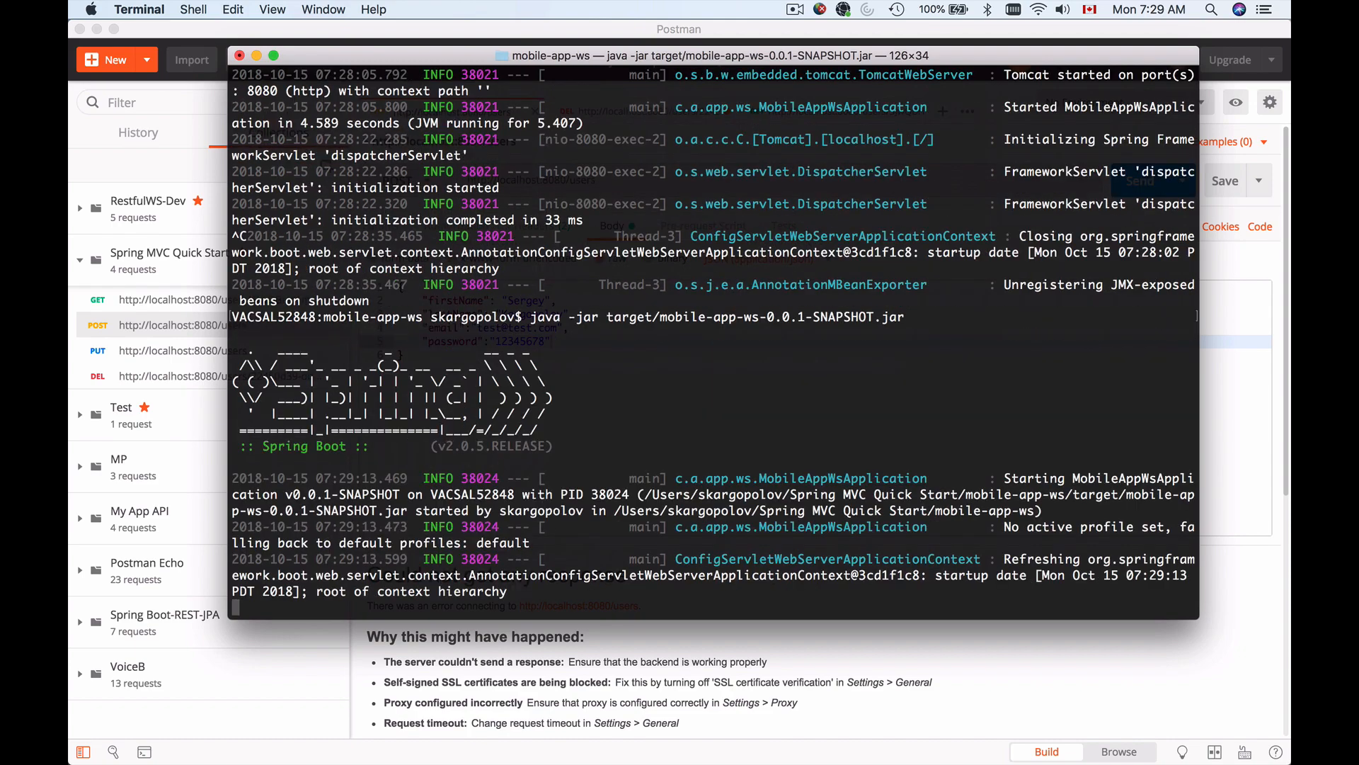
scroll("down", 3)
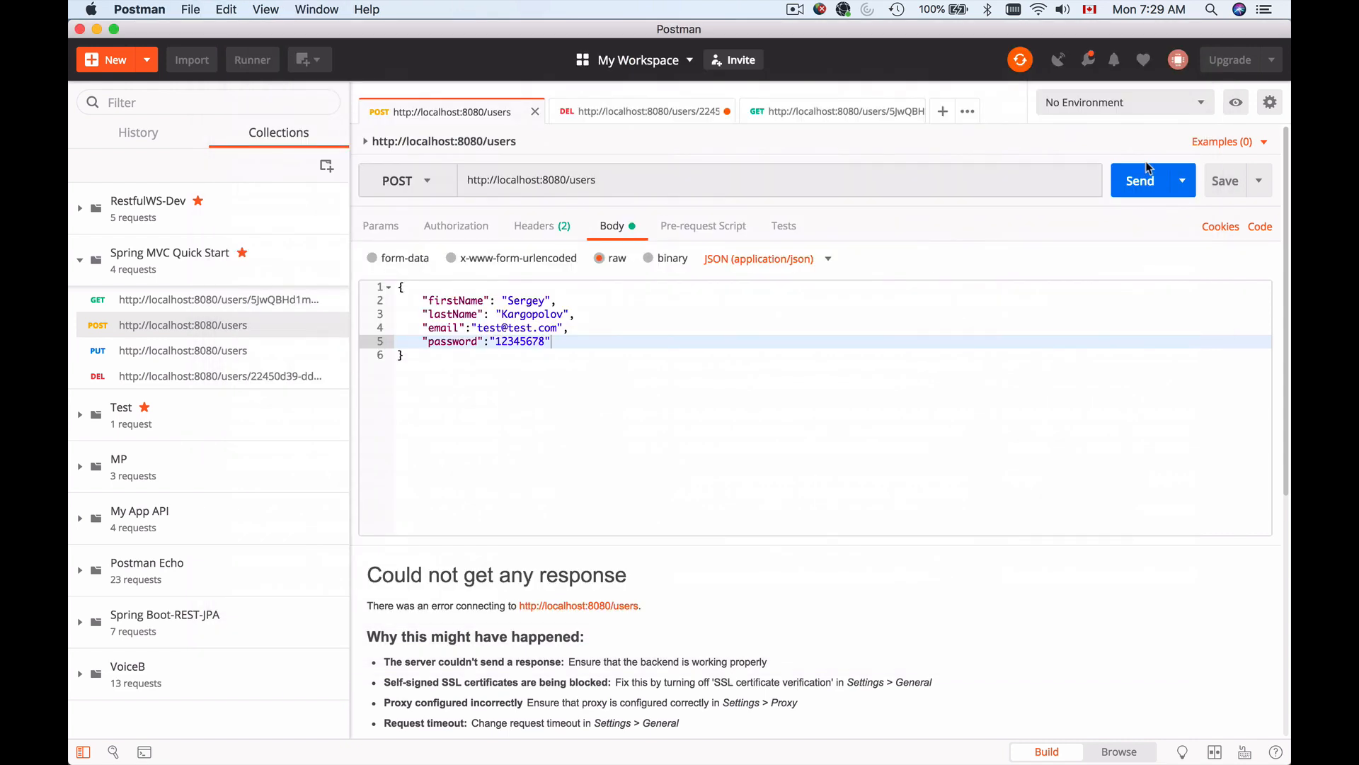
- Send POST /users again for 200 OK, then return to Terminal to stop the app
left_click(1140, 180)
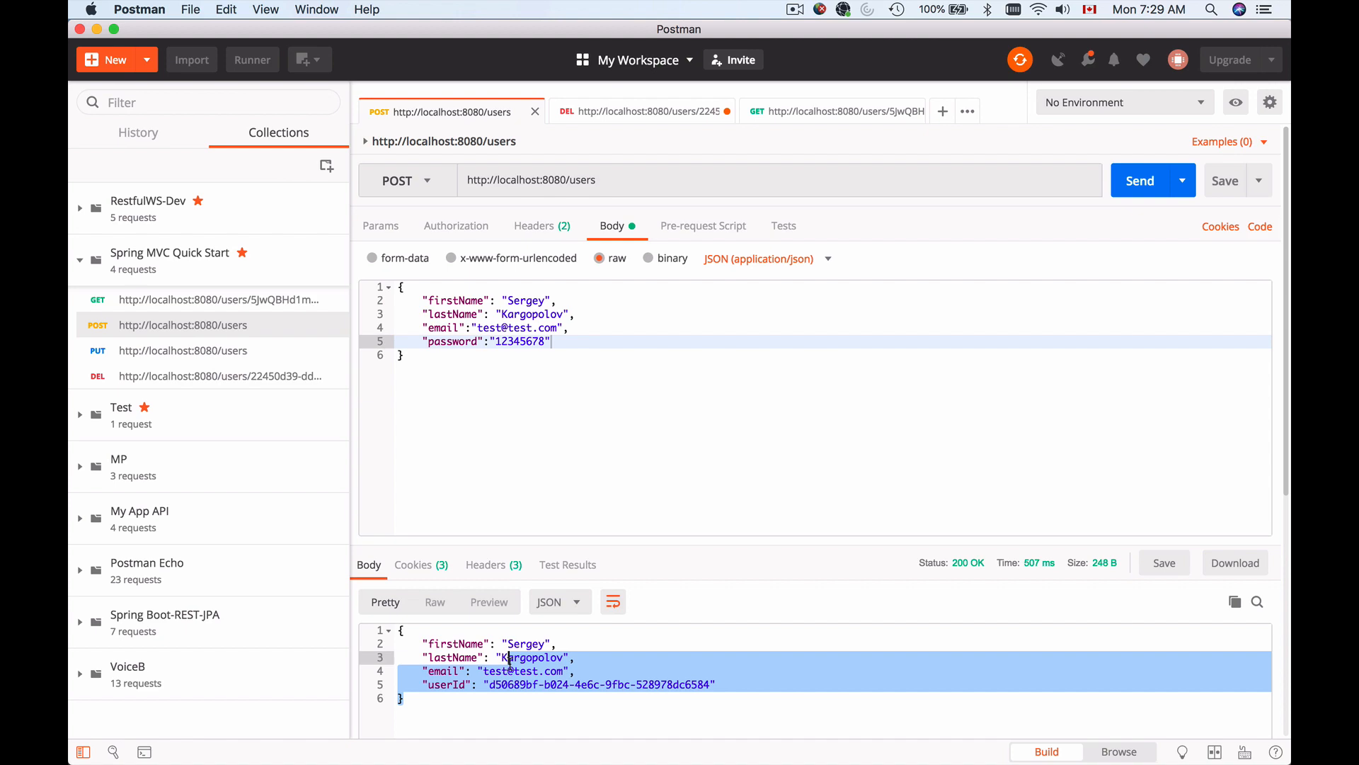
key("Cmd+Tab")
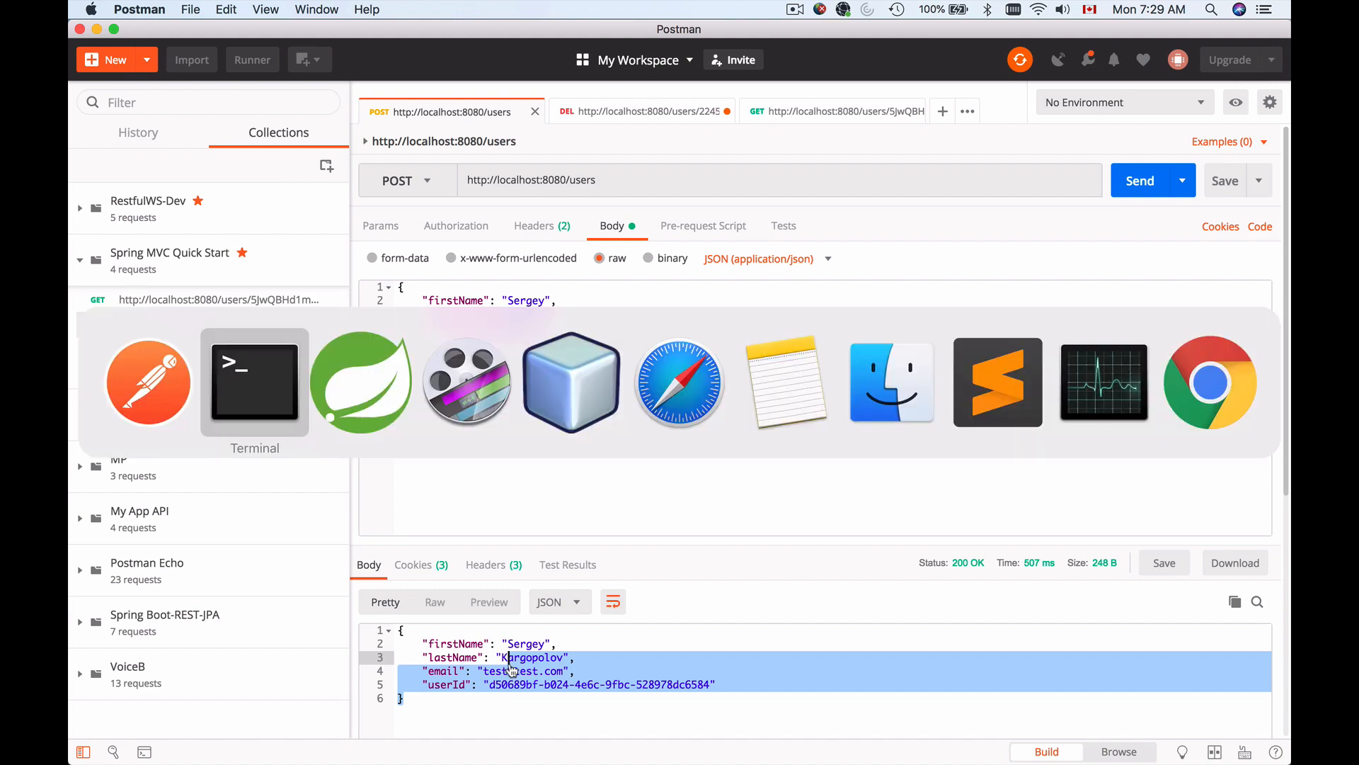
left_click(255, 382)
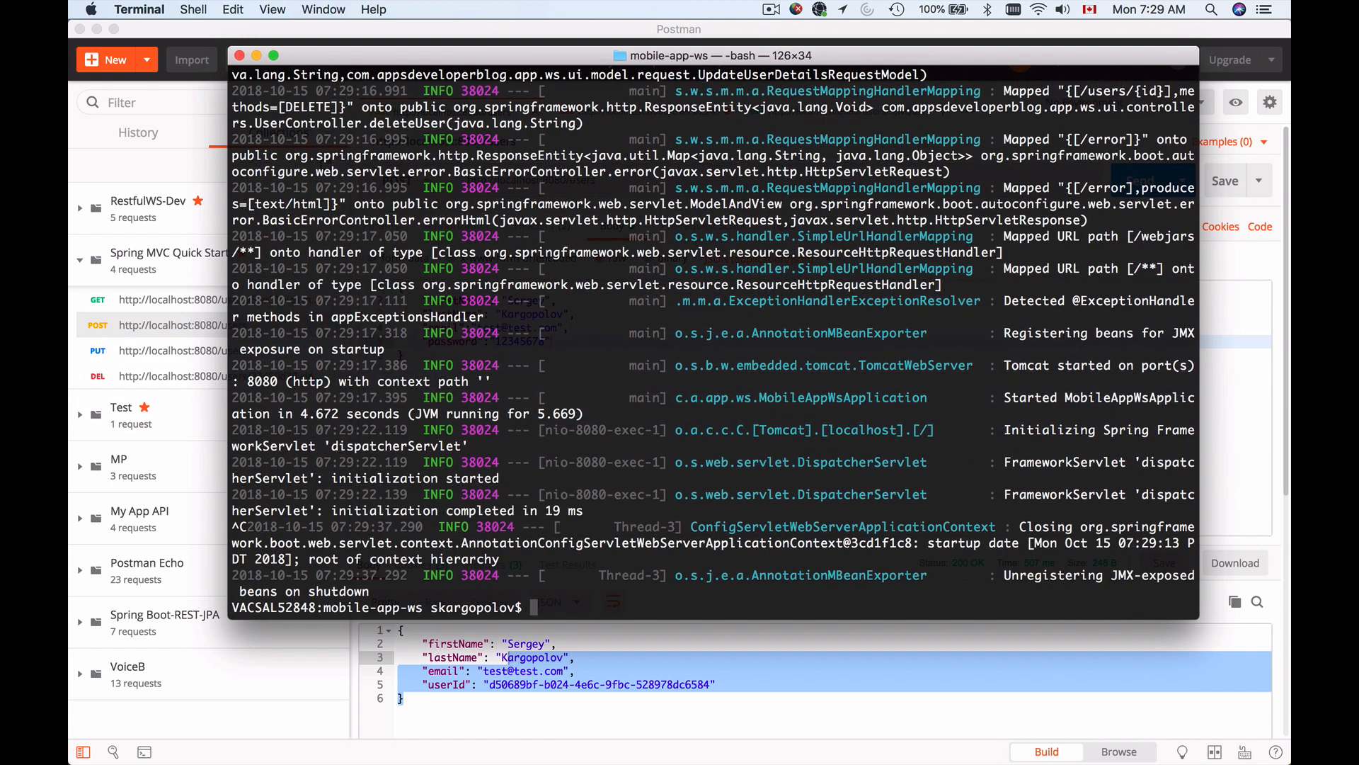
- List target/* to see the SNAPSHOT jar and .original, then begin the mvn clean command
type("ls")
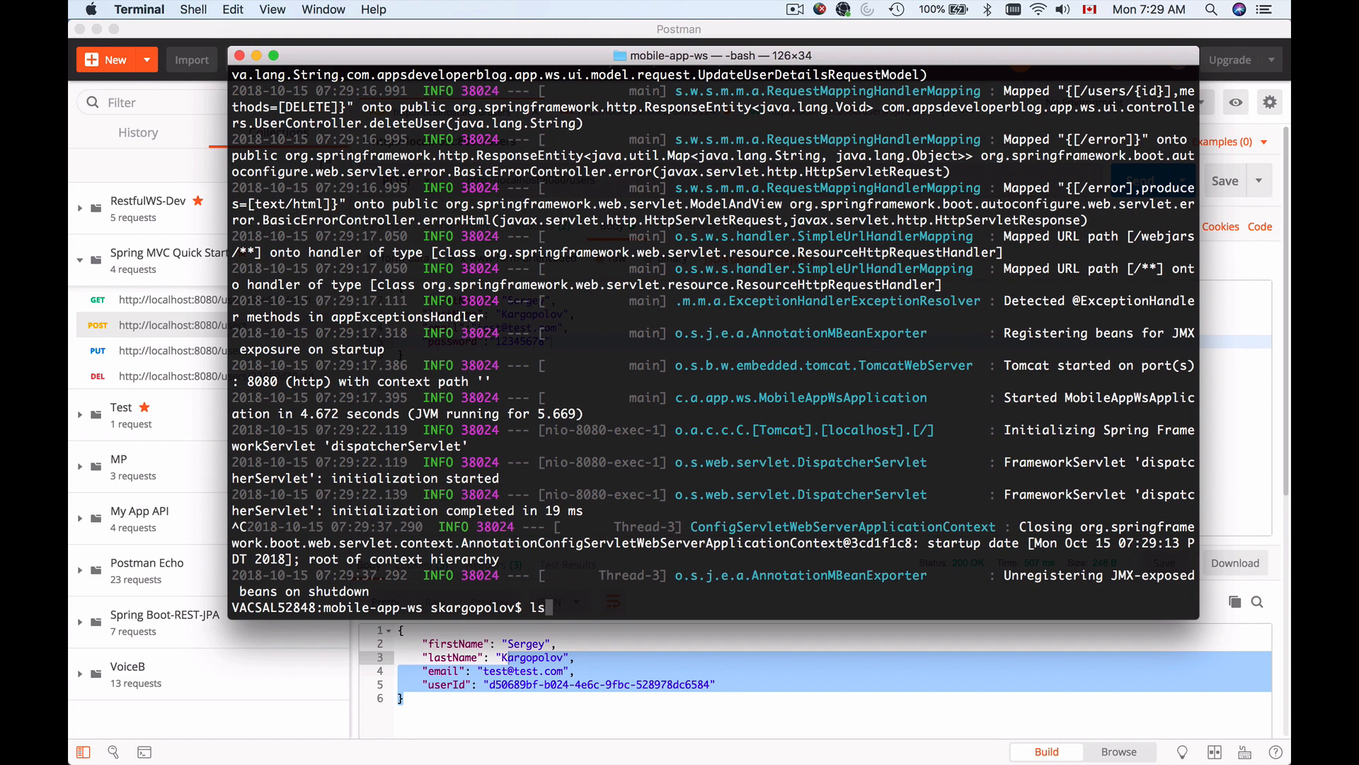
type("target/*")
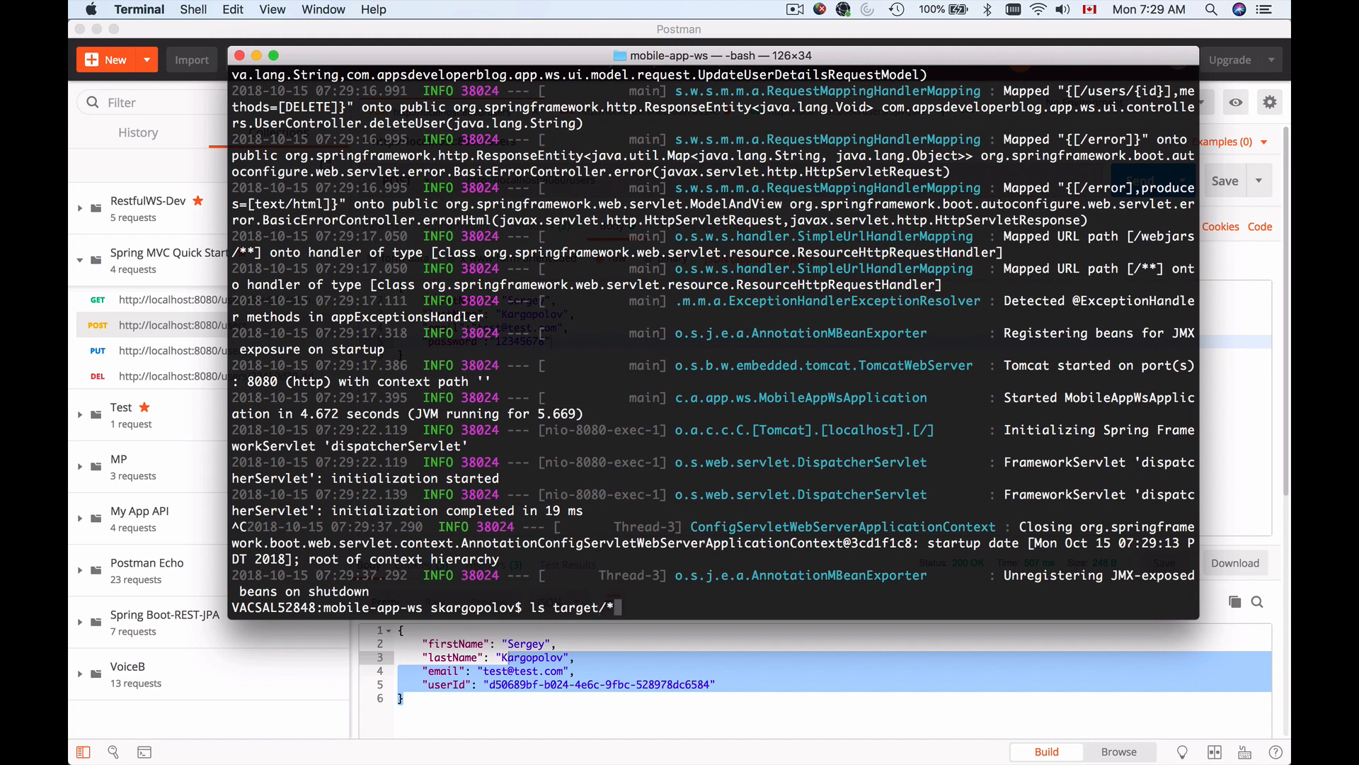
key("Return")
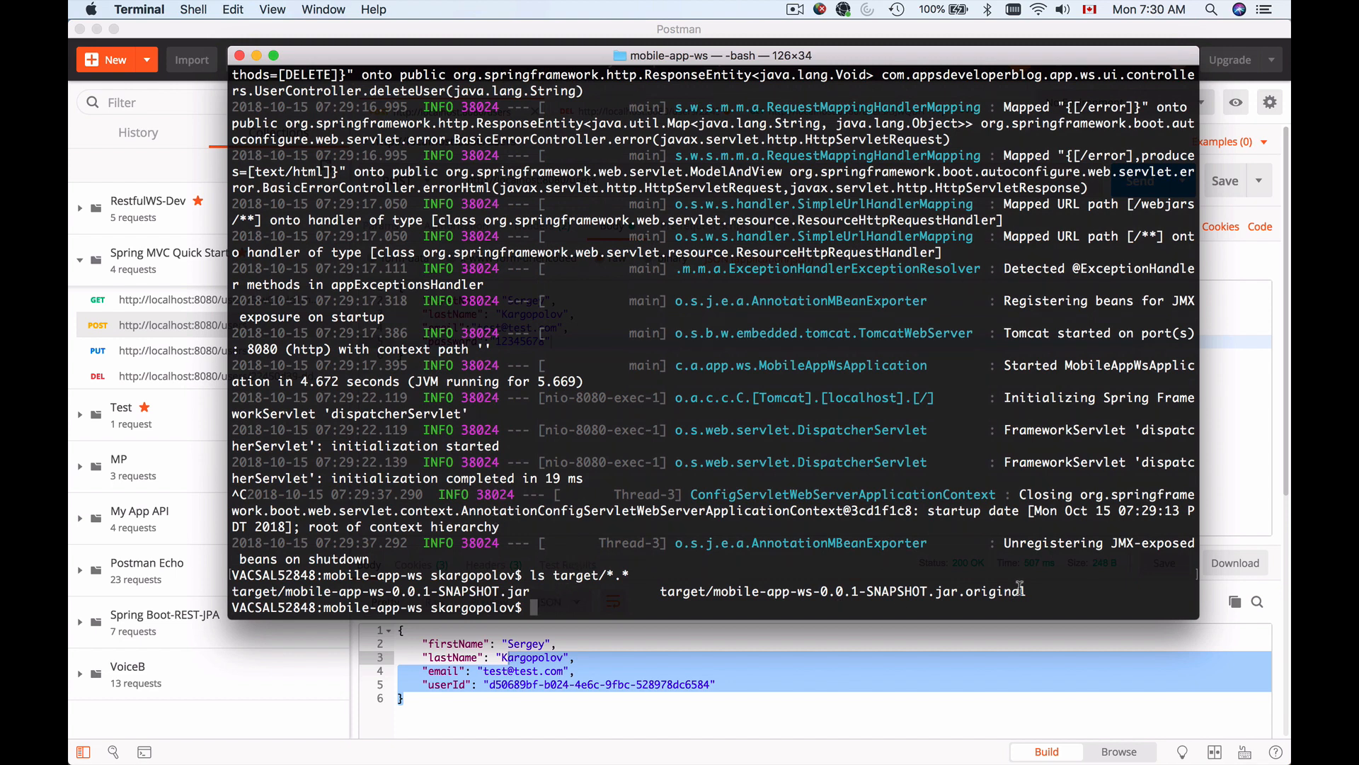
mouse_move(578, 609)
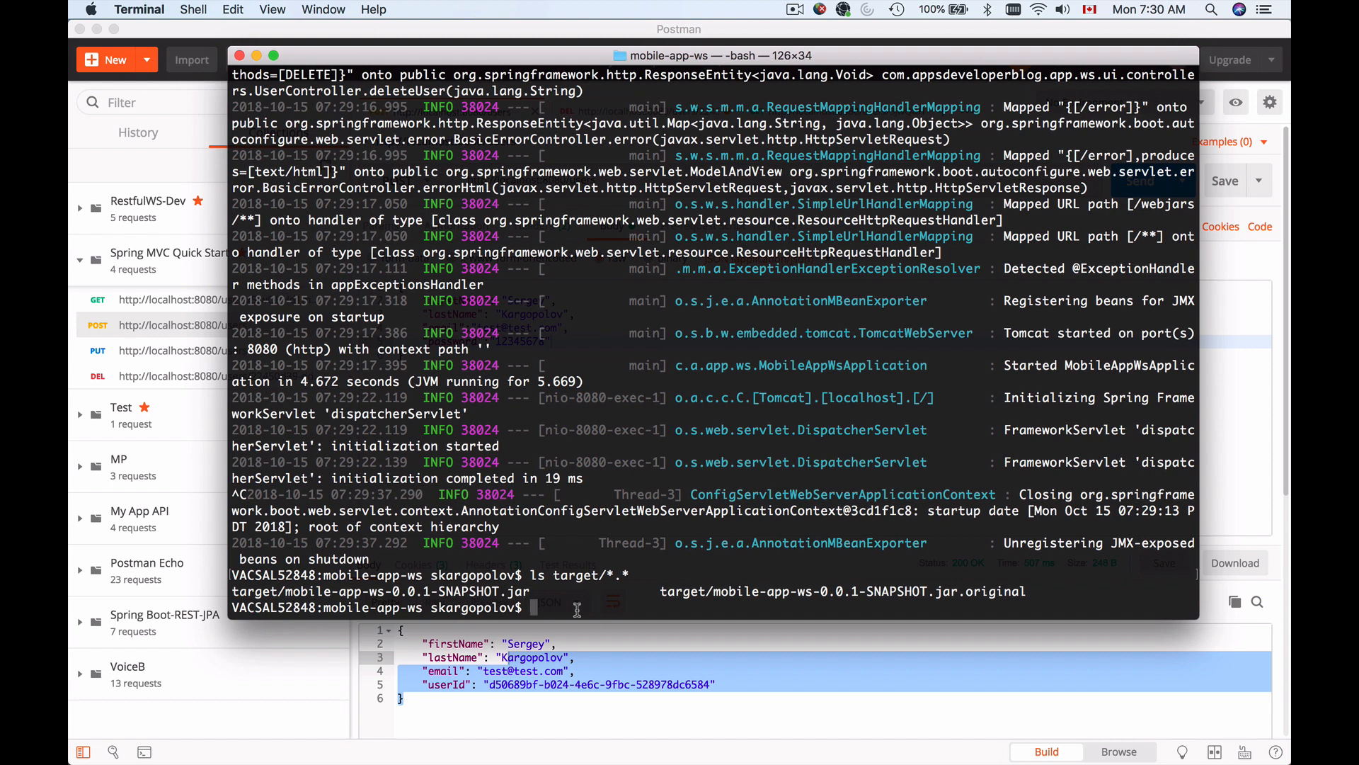
type("mvn clean")
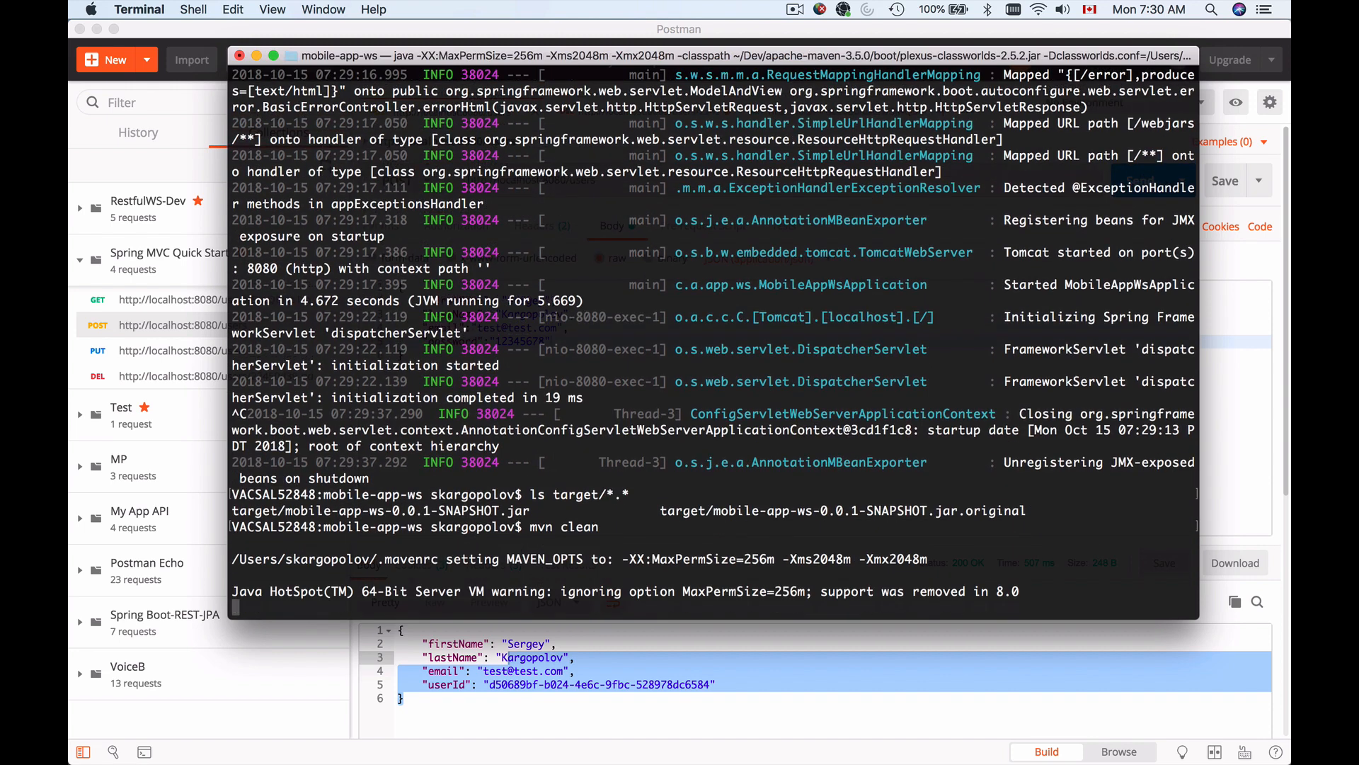
- Run mvn clean and list target/*.* and the folder to confirm target is gone
key("Return")
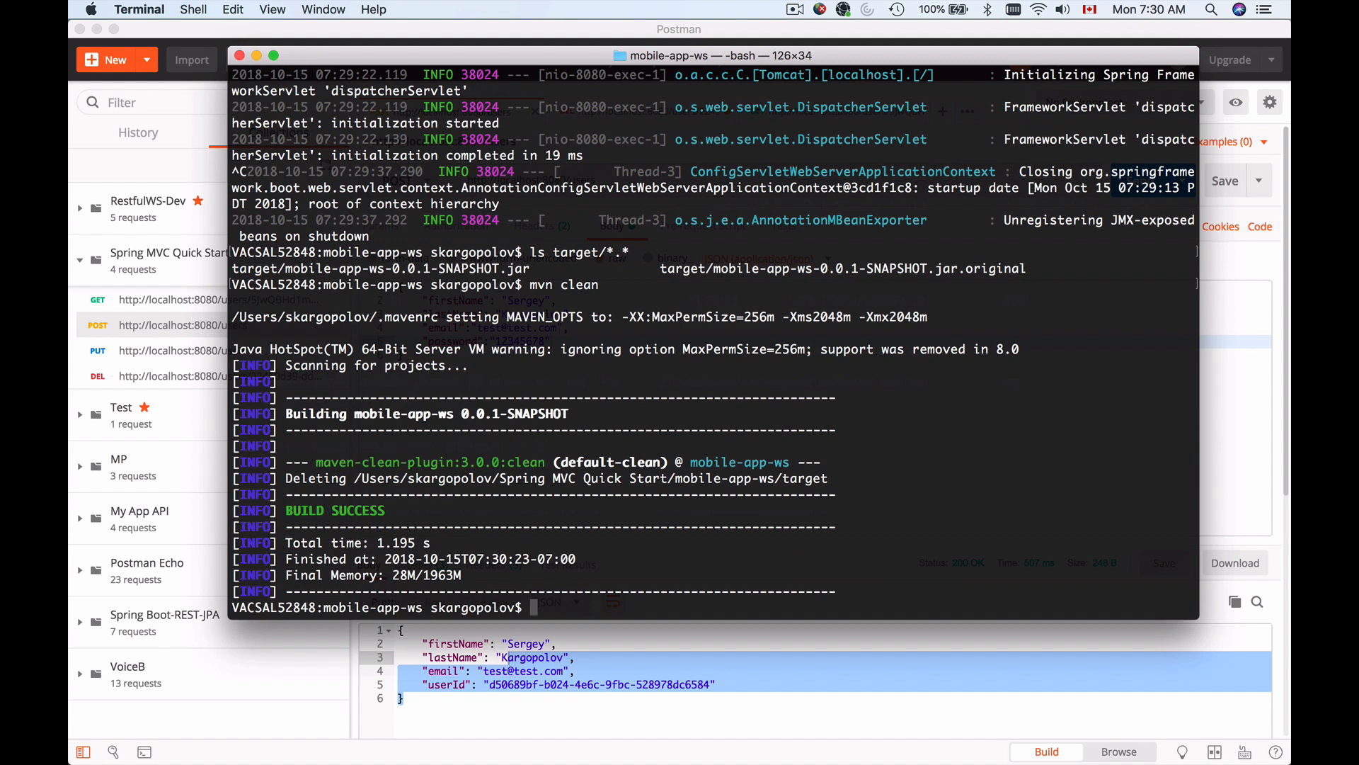
type("ls target/*.*")
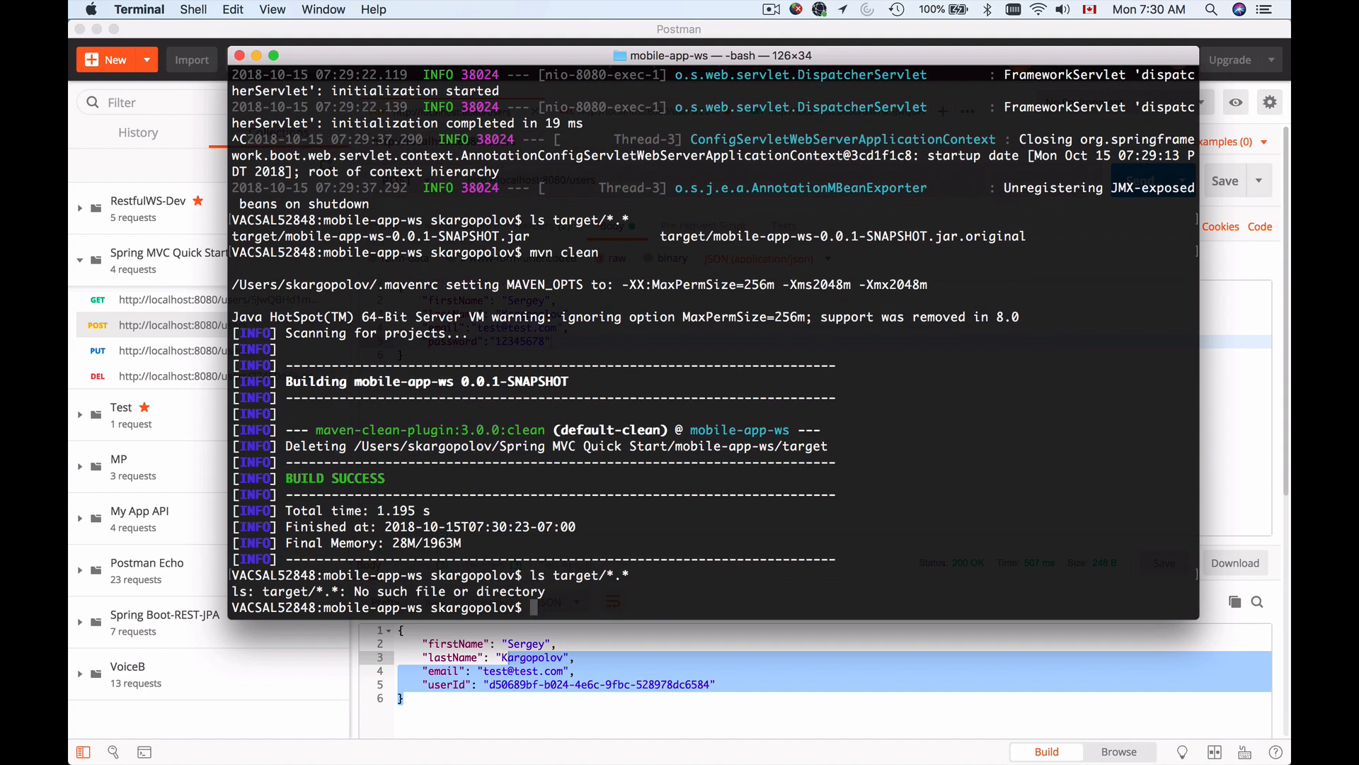
type("ls")
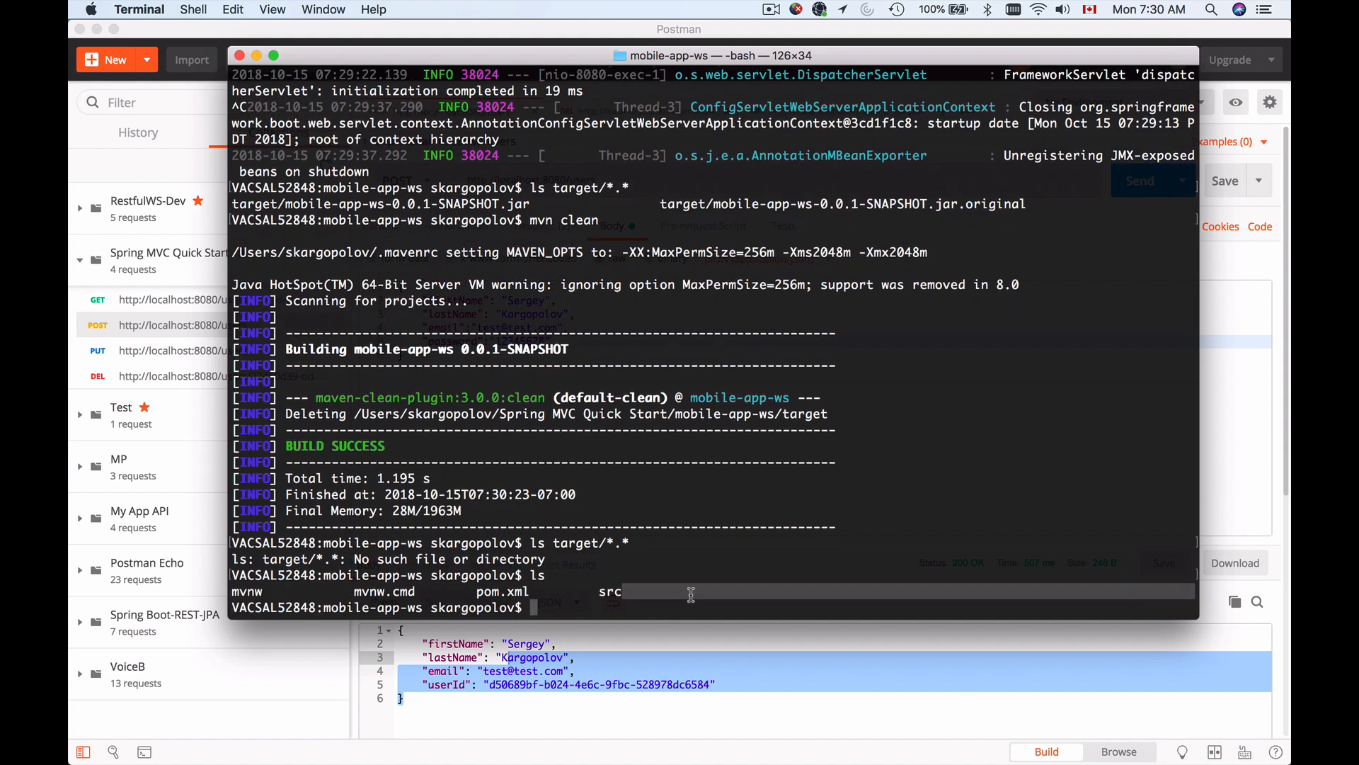
type("mvn")
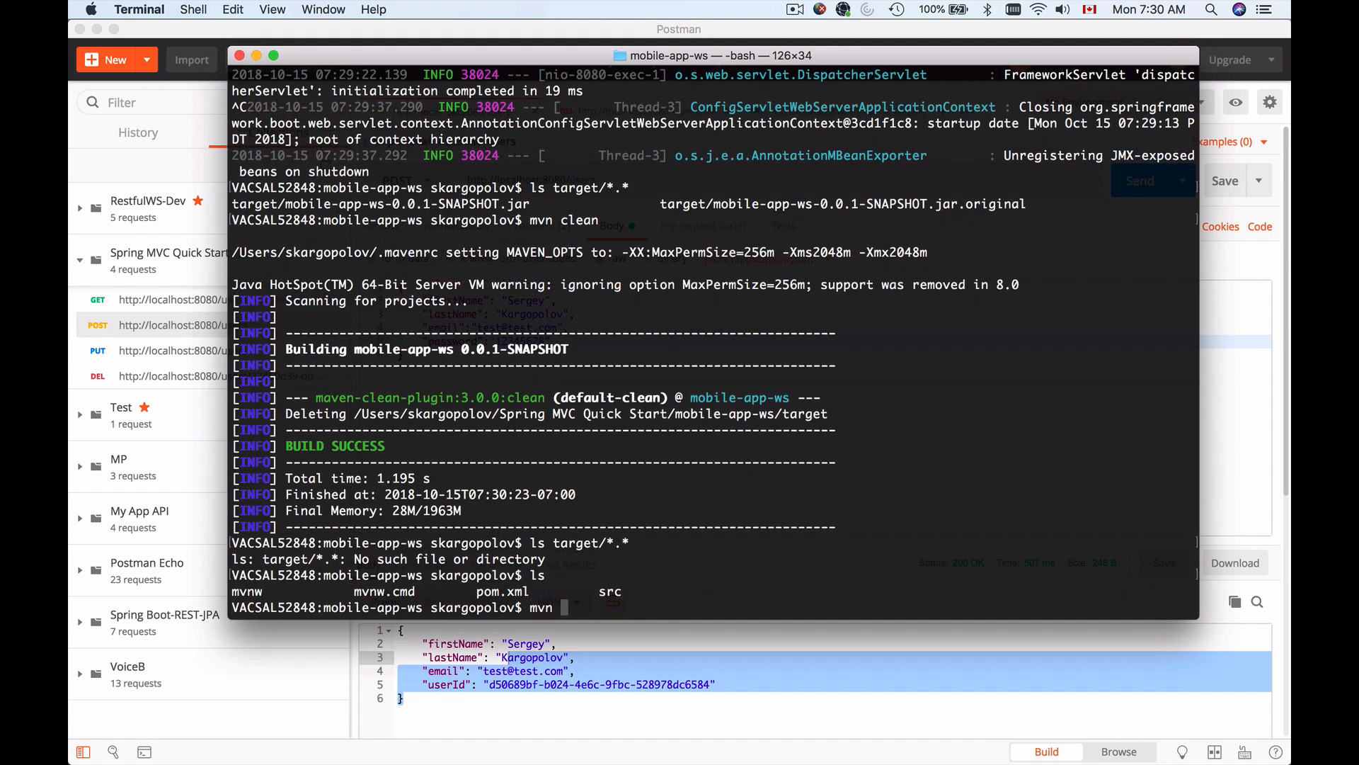
- Run mvn install to BUILD SUCCESS and list target/*.* showing the rebuilt SNAPSHOT jar
type("install")
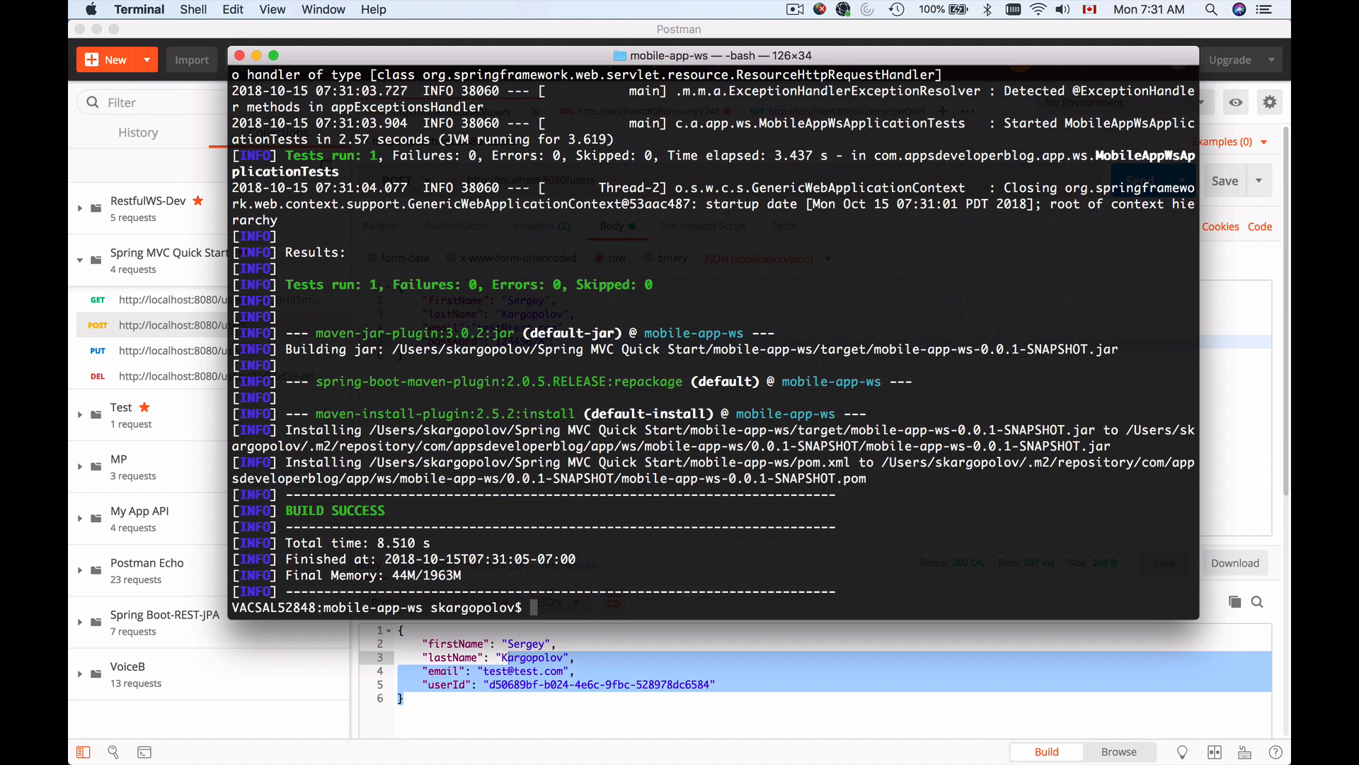
type("ls")
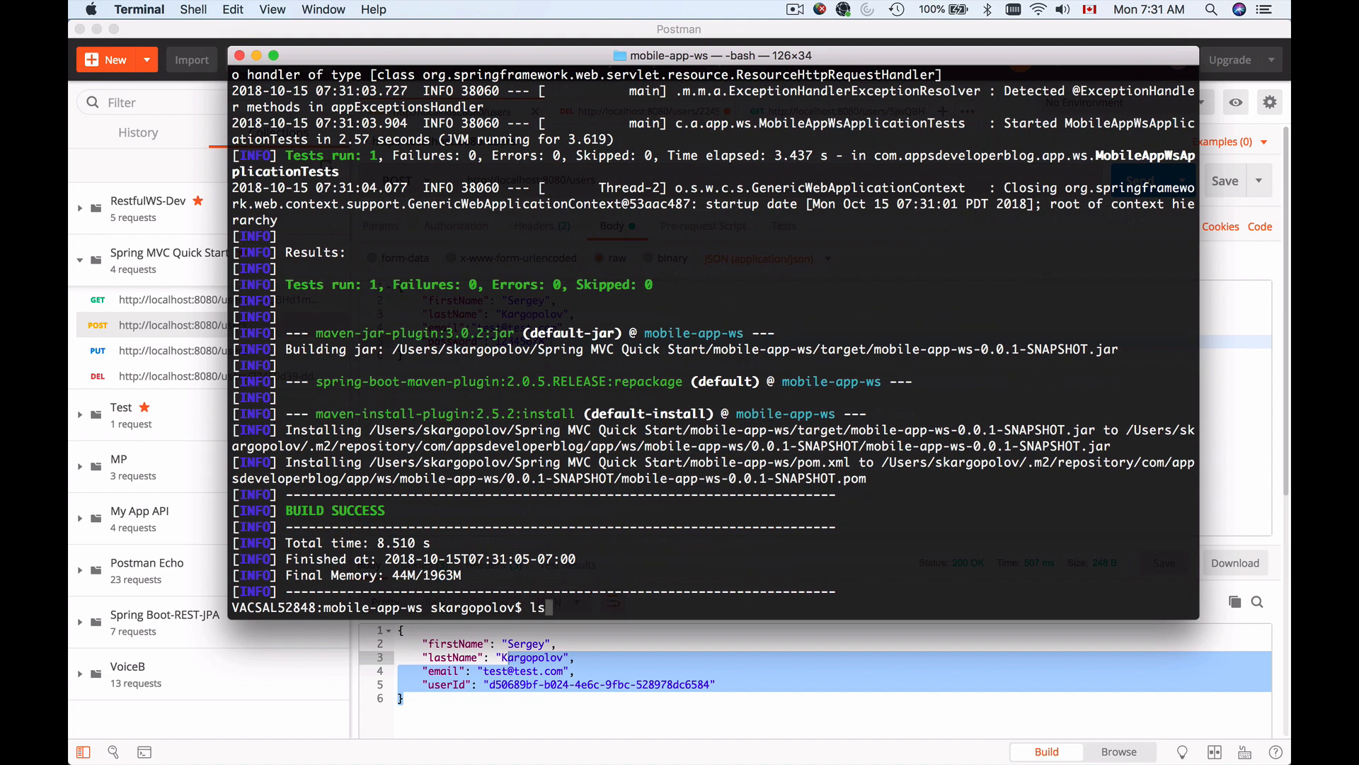
type("target/*.*")
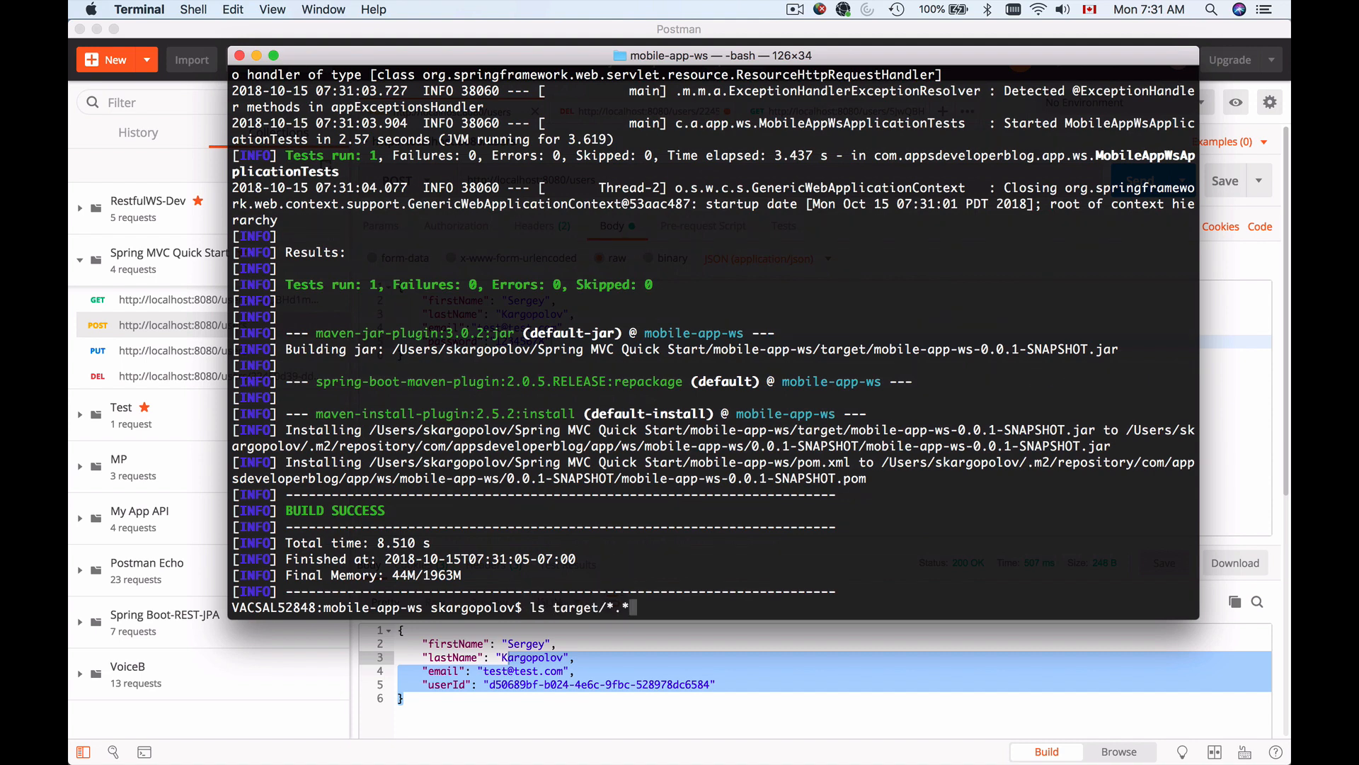
key("Return")
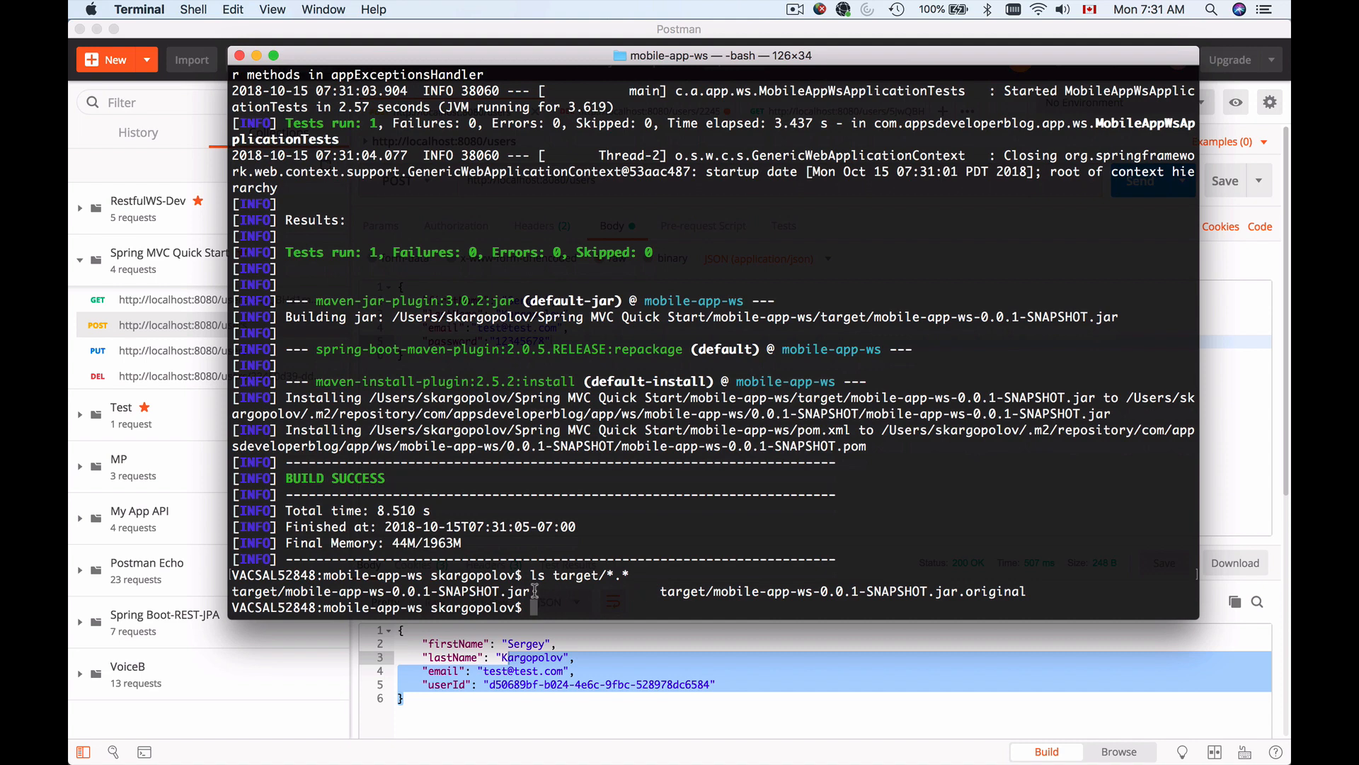